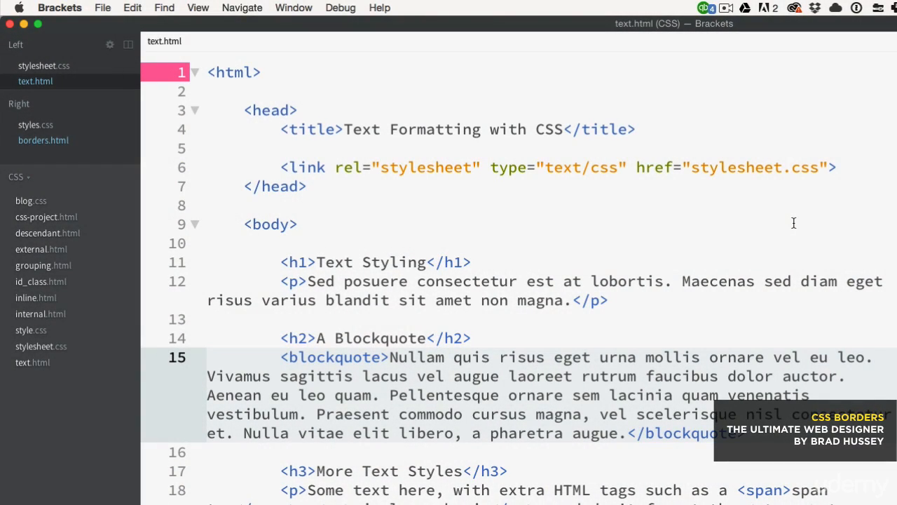
pyautogui.moveTo(603, 268)
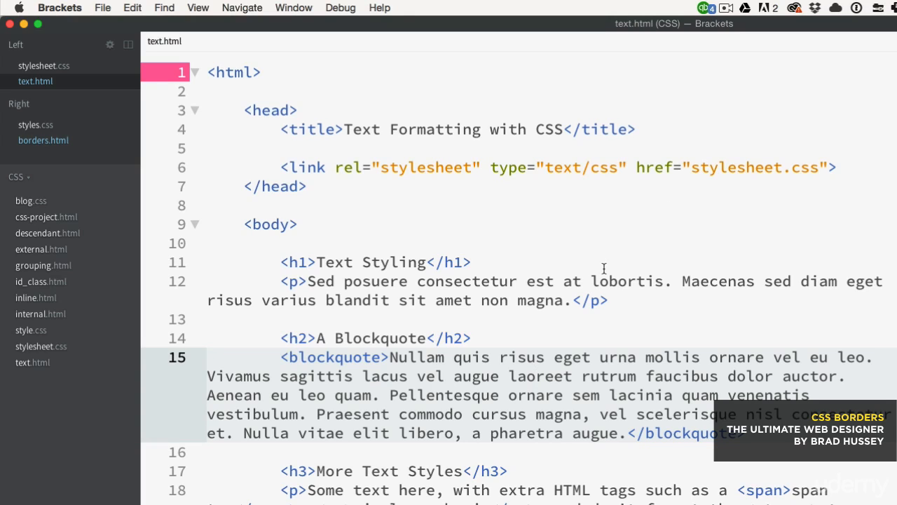
# Step: Bring up the sidebar file-tree context menu offering New File next to text.html
pyautogui.click(539, 375)
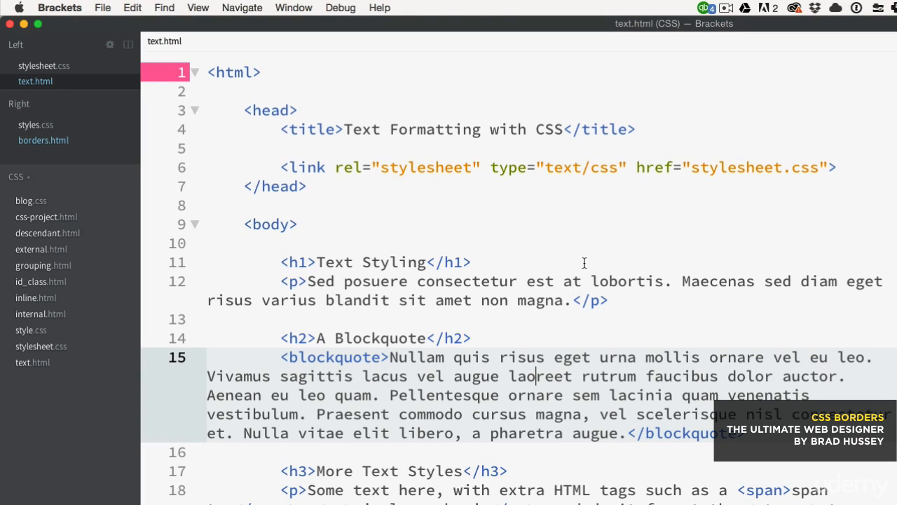
pyautogui.moveTo(597, 241)
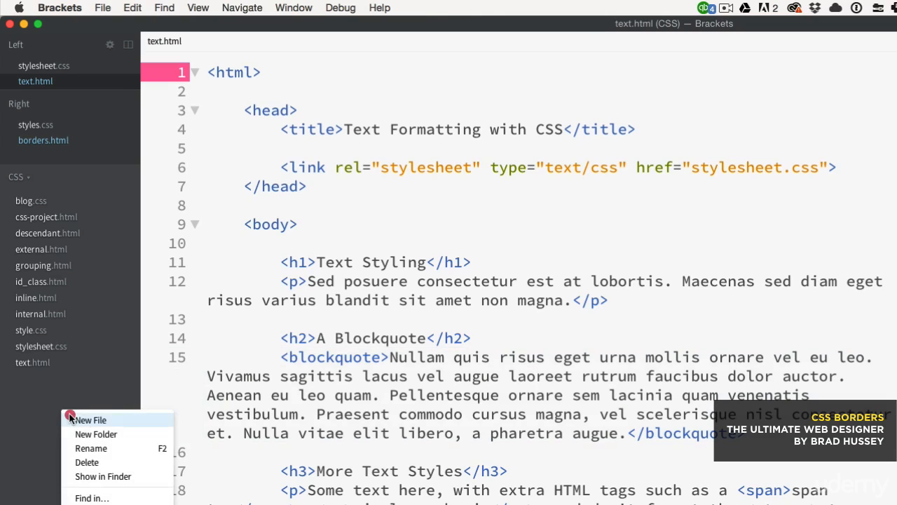
# Step: Create a new file named borders.html and reuse external.html's page markup in it
pyautogui.click(91, 421)
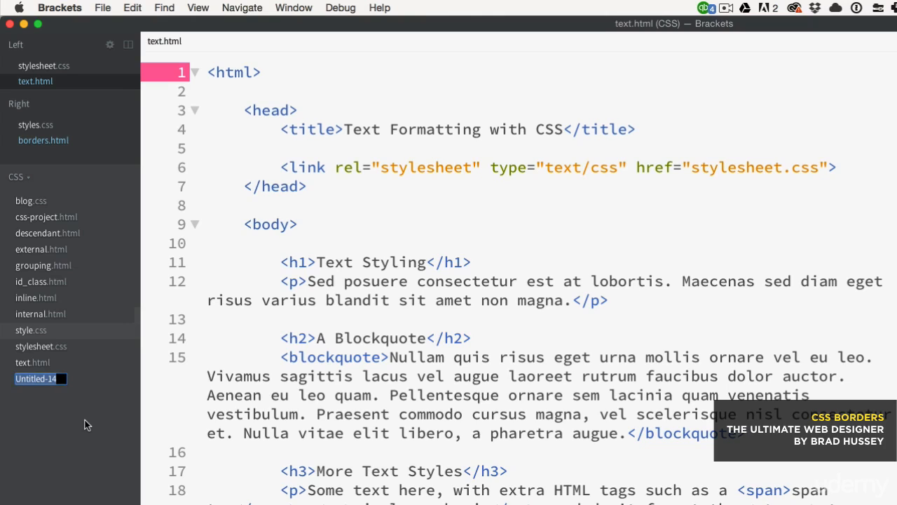
pyautogui.write('borders')
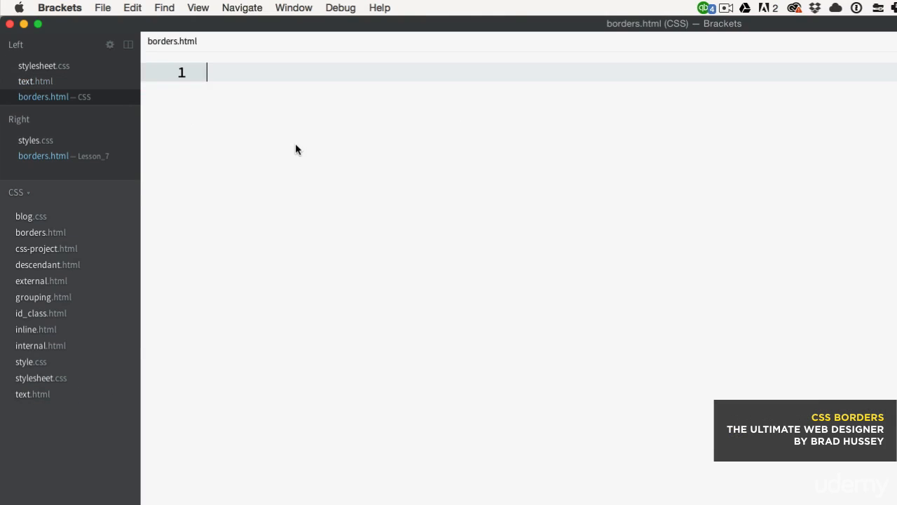
pyautogui.click(35, 280)
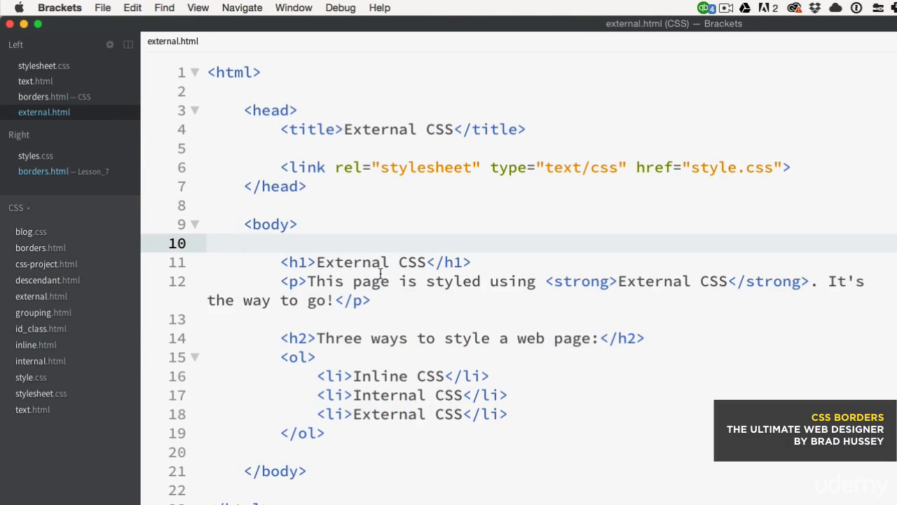
# Step: Retitle the page Borders and point its stylesheet link at stylesheet.css
pyautogui.click(42, 97)
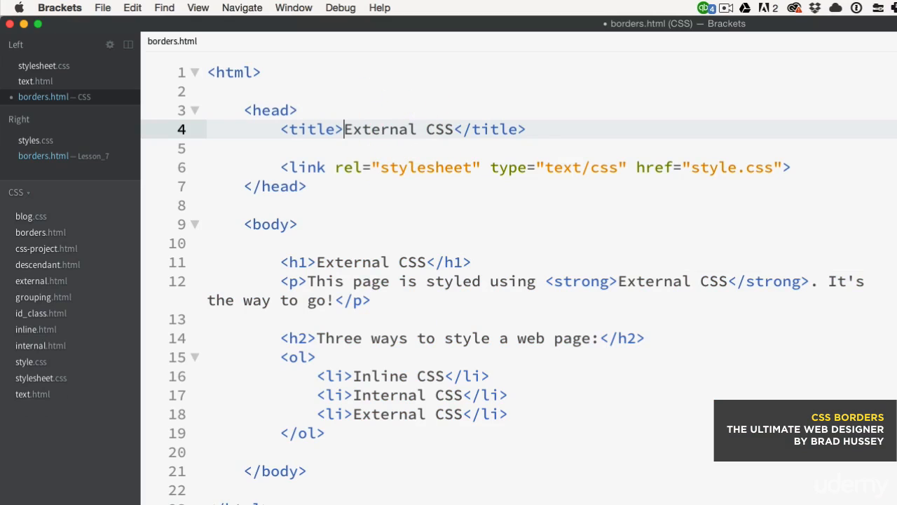
pyautogui.write('Borde')
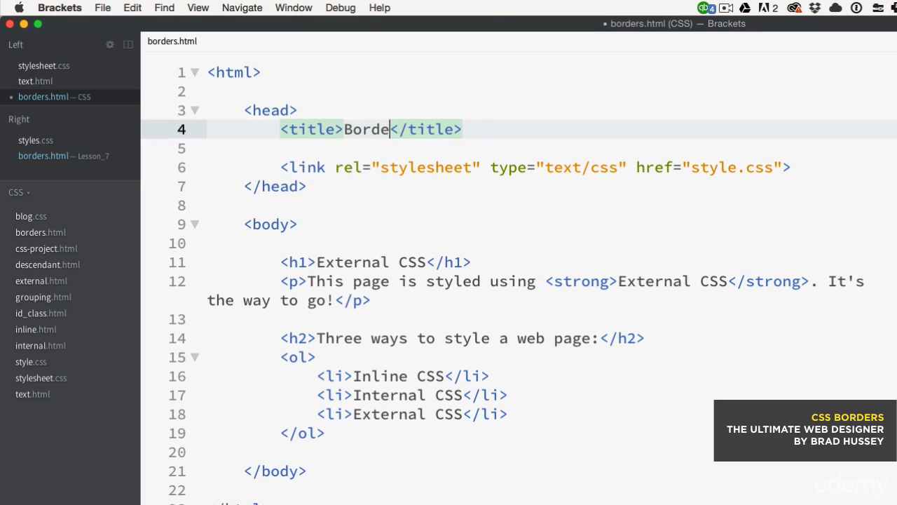
pyautogui.write('rs')
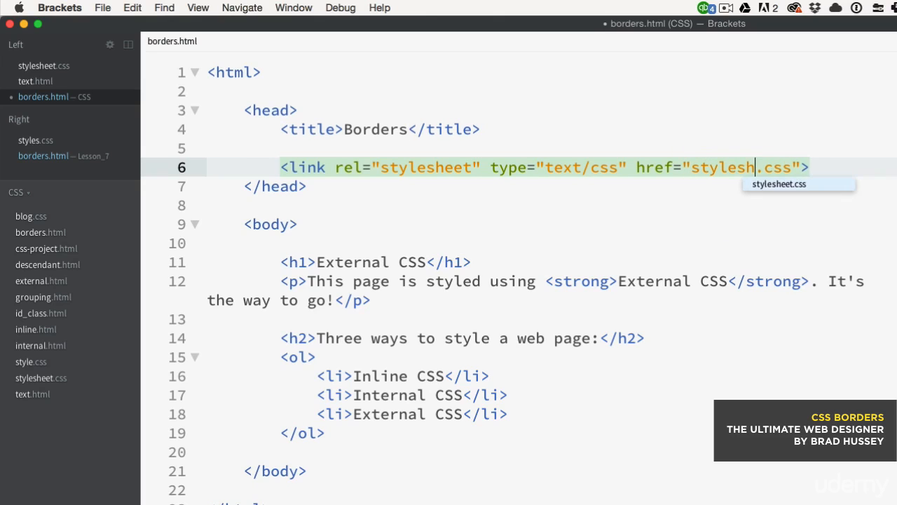
pyautogui.press('Tab')
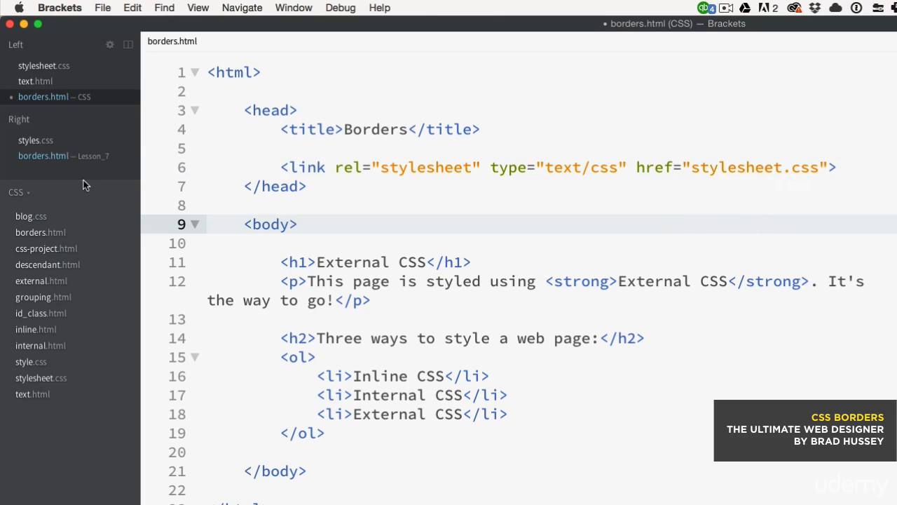
pyautogui.click(459, 167)
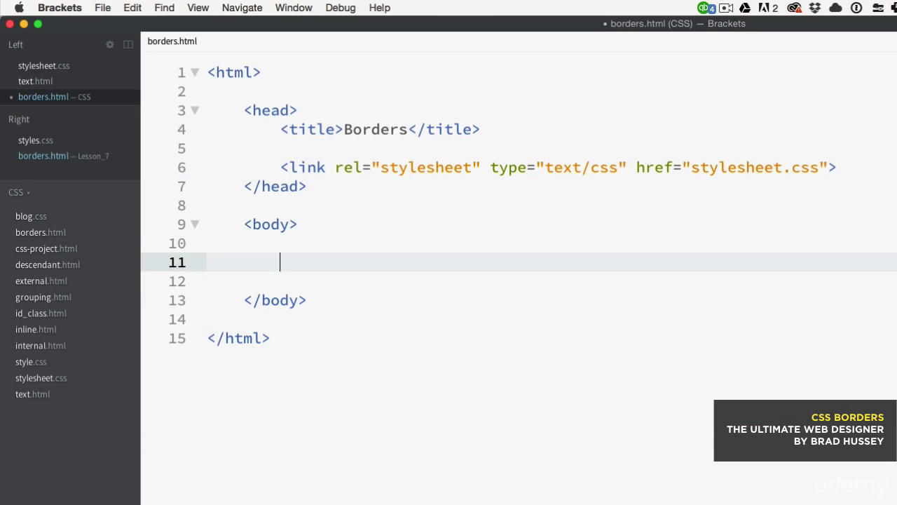
pyautogui.moveTo(365, 269)
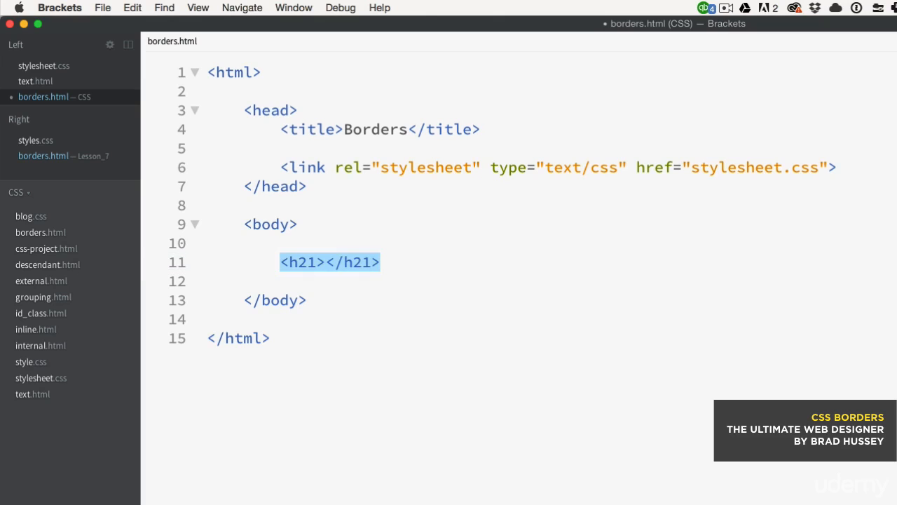
# Step: Write an <h1>CSS Borders</h1> heading followed by a div with id="box1"
pyautogui.write('<h')
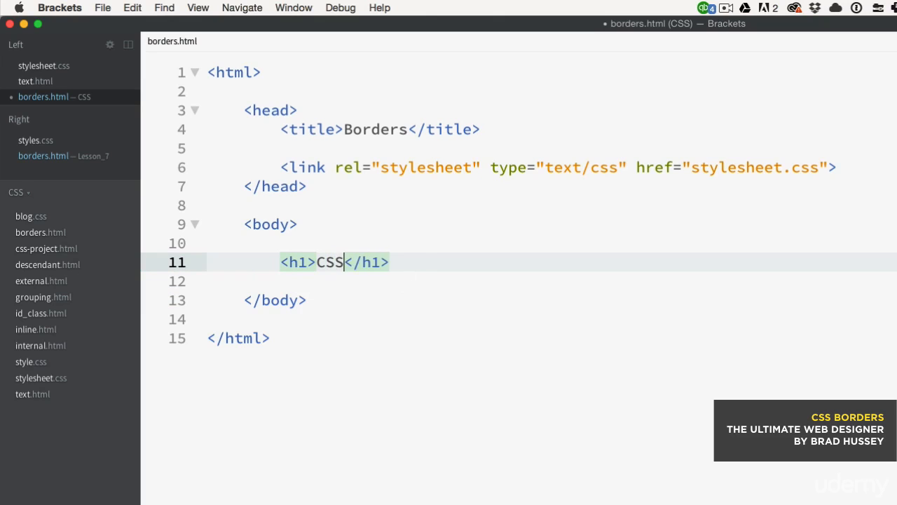
pyautogui.write('Borders')
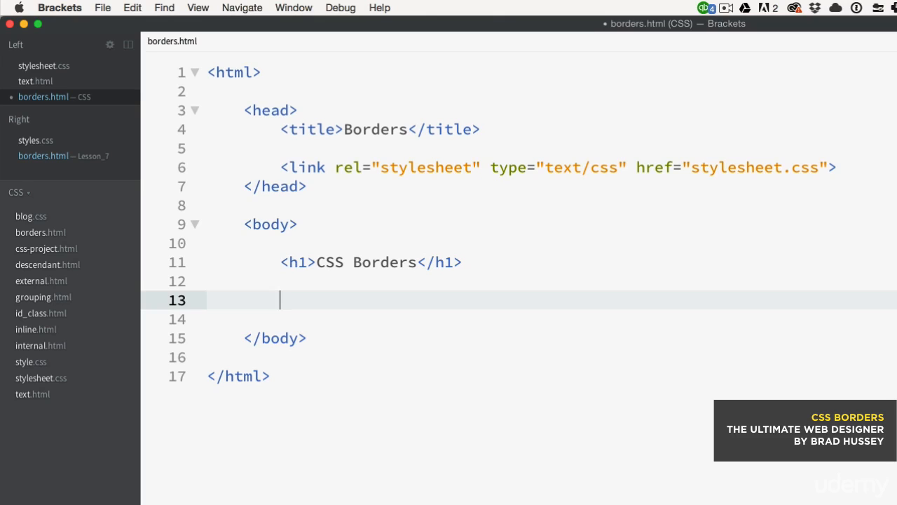
pyautogui.write('<div')
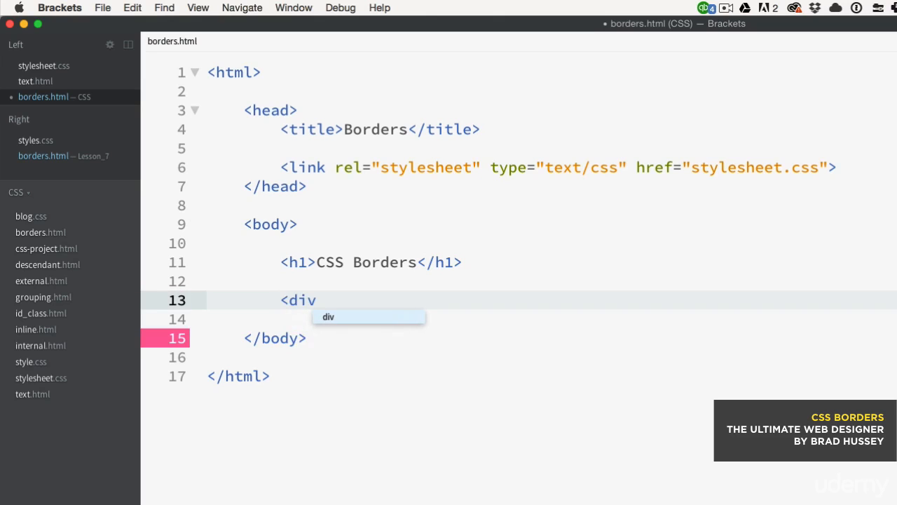
pyautogui.write('>')
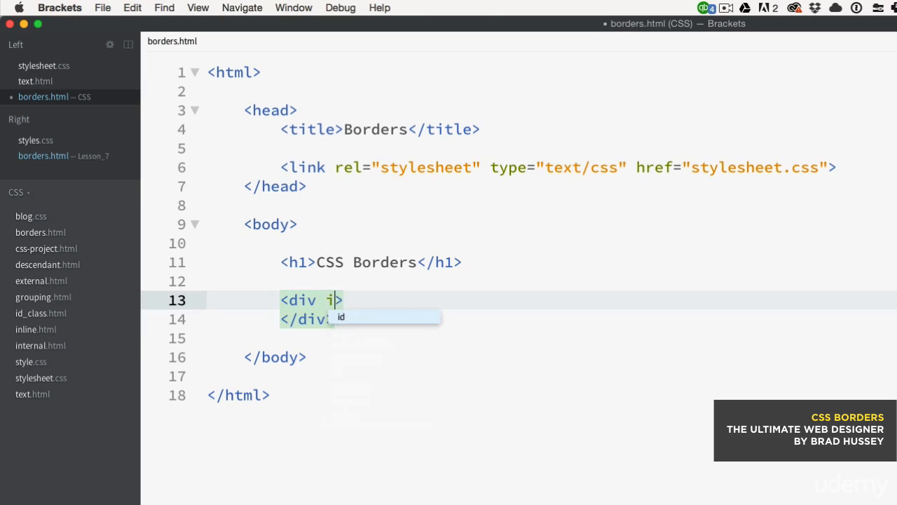
pyautogui.write('d="box"')
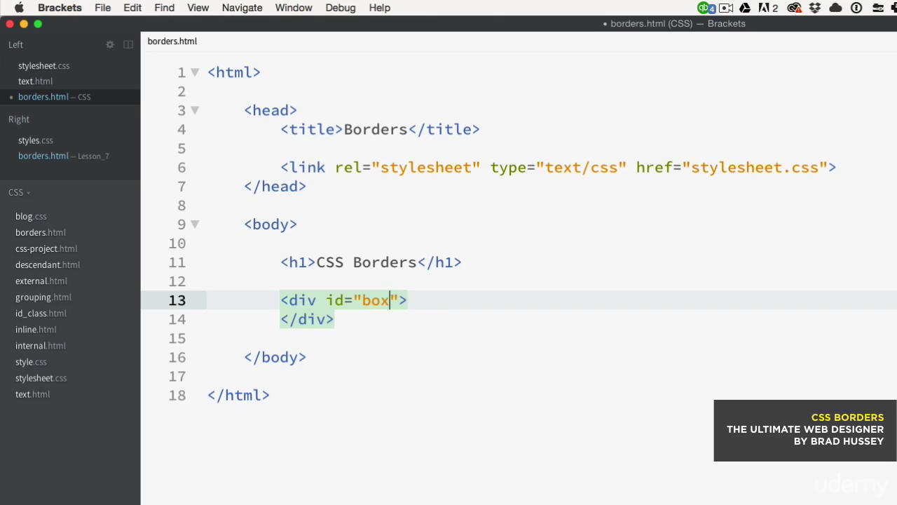
pyautogui.write('1')
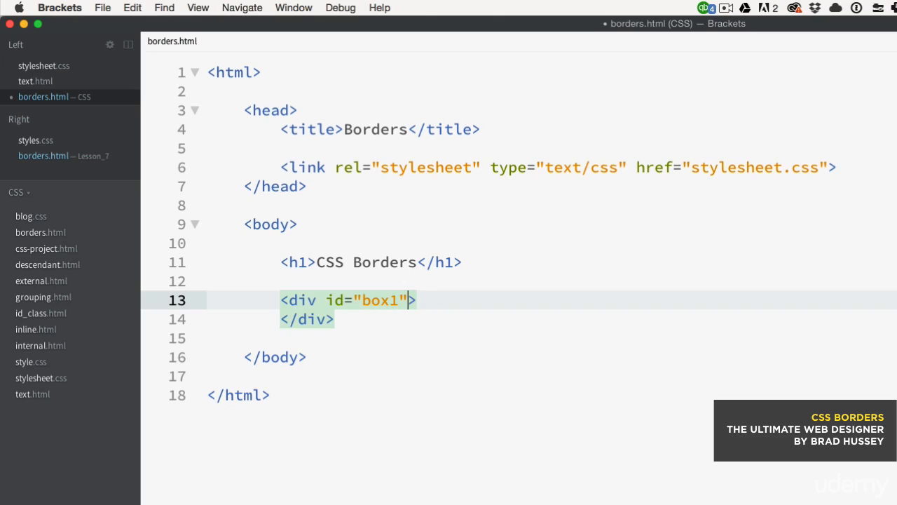
# Step: Give the div class="border-box" and the text Box with thin solid border
pyautogui.write('class=""')
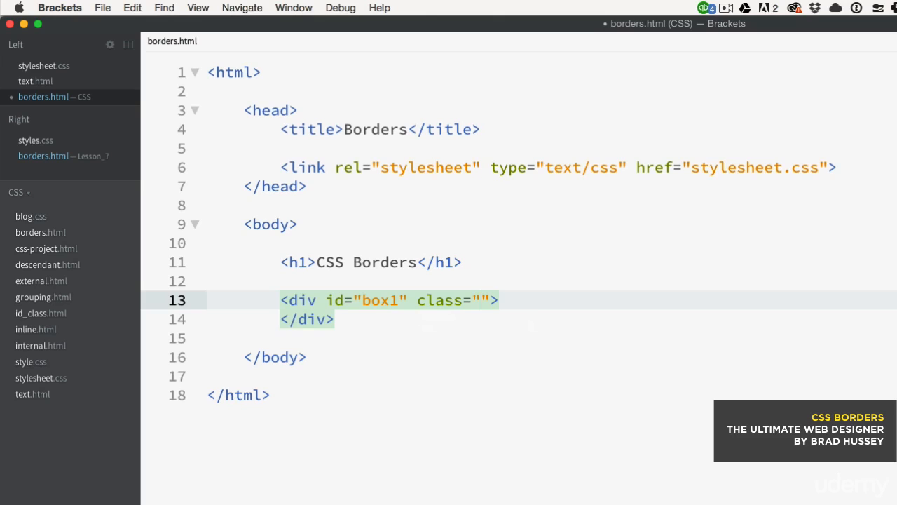
pyautogui.write('bo')
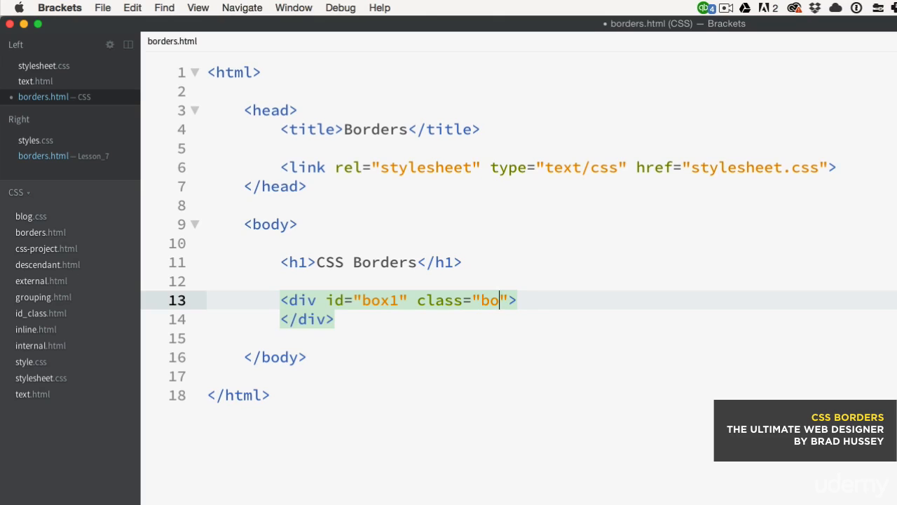
pyautogui.write('rder-box')
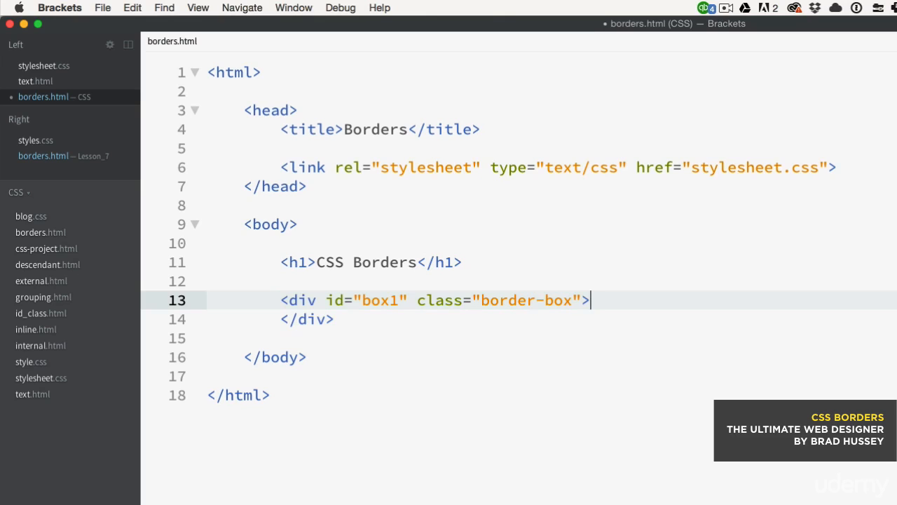
pyautogui.press('Enter')
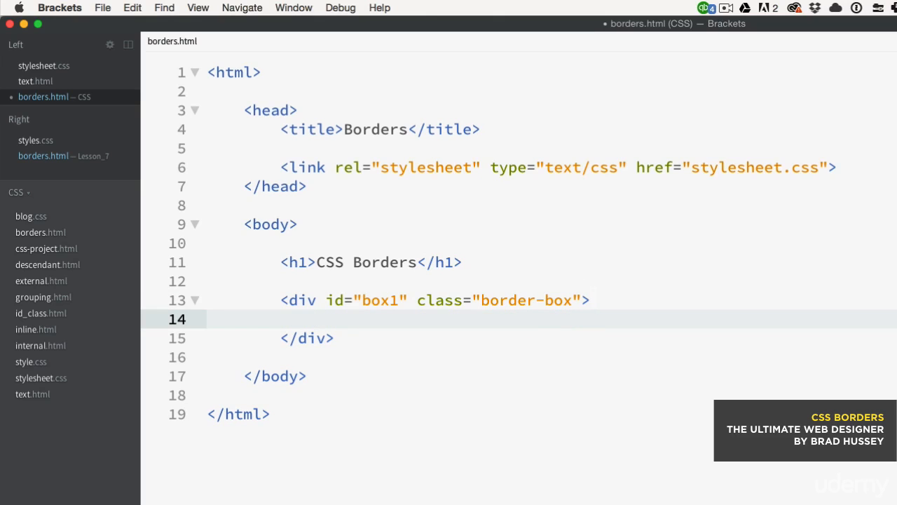
pyautogui.write('Box with')
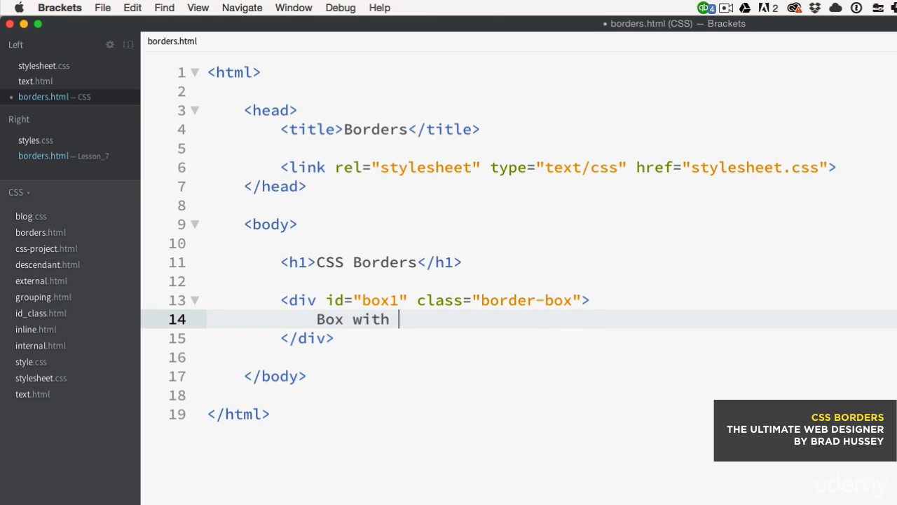
pyautogui.write('thin solid border')
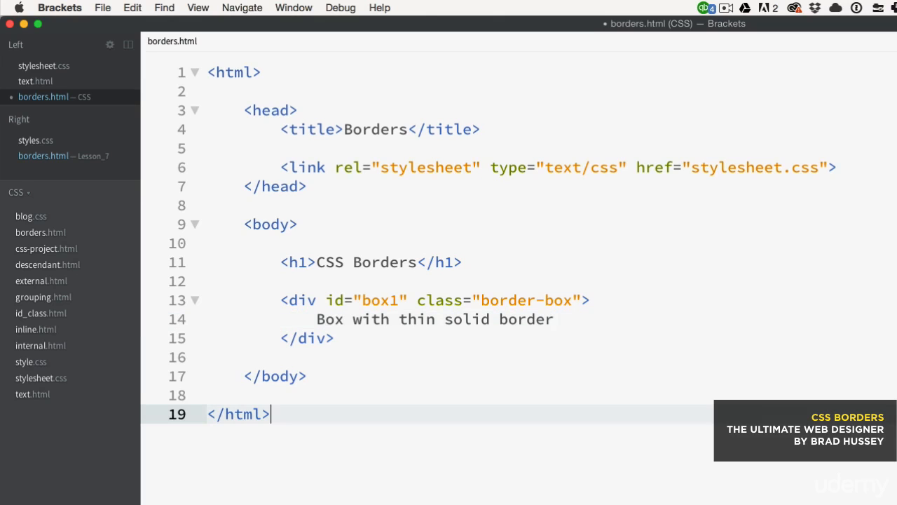
# Step: Copy the box1 div, paste it several times and renumber the copies through box5
pyautogui.moveTo(280, 300); pyautogui.dragTo(335, 337)
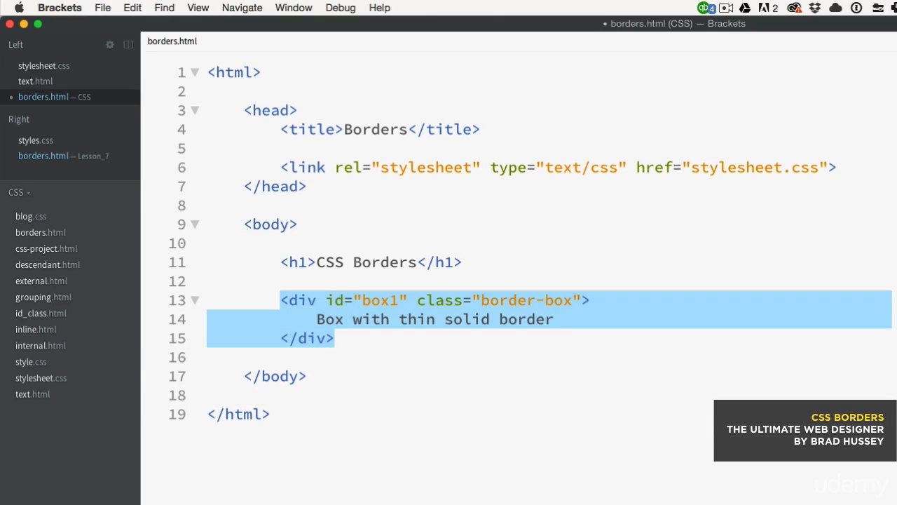
pyautogui.click(336, 338)
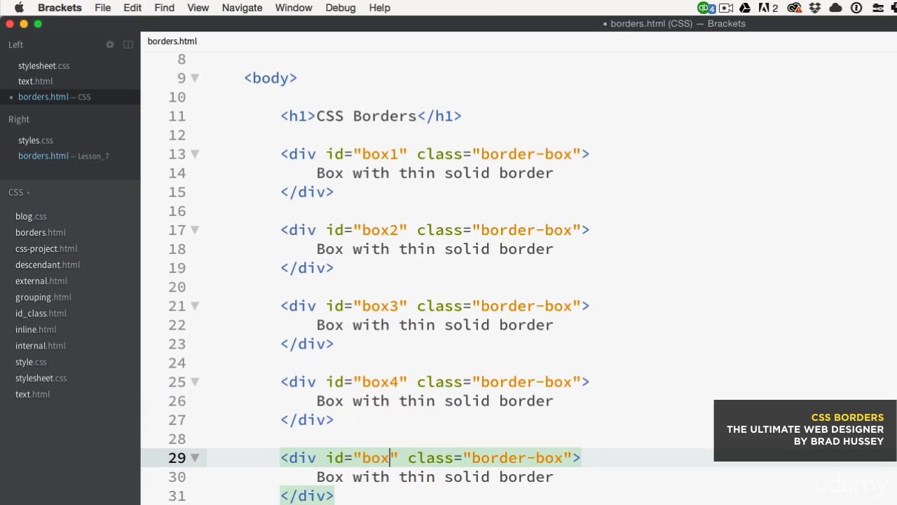
pyautogui.write('5')
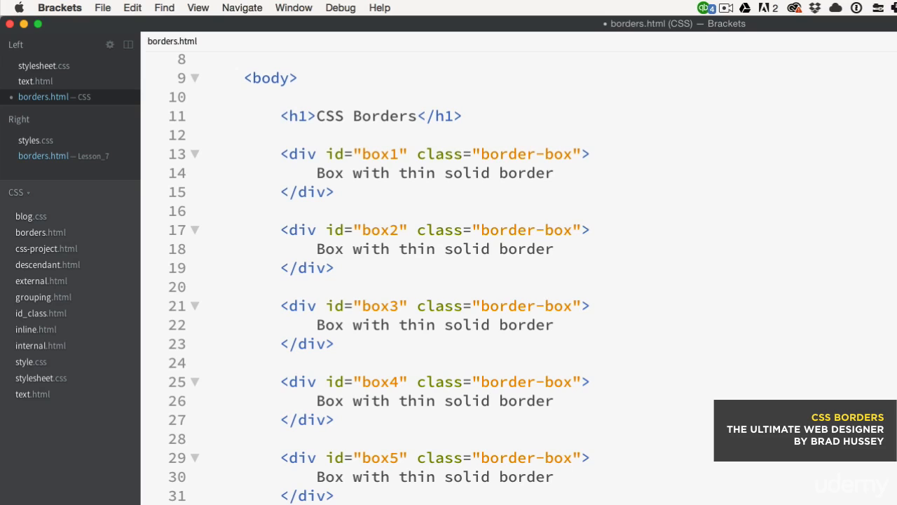
pyautogui.click(505, 153)
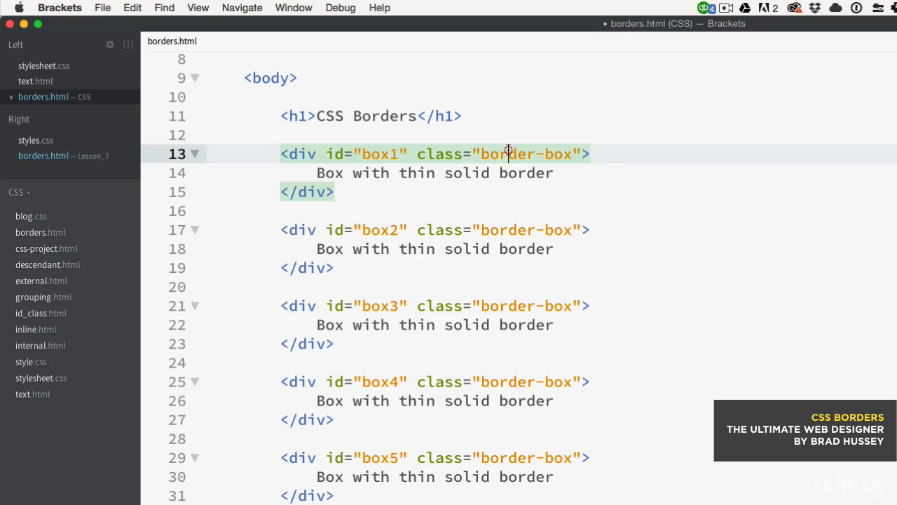
pyautogui.click(561, 249)
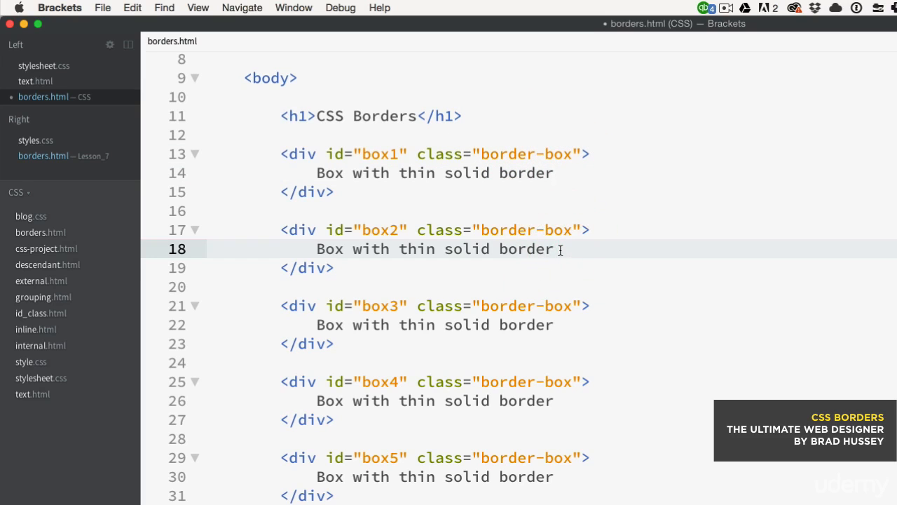
pyautogui.moveTo(376, 257)
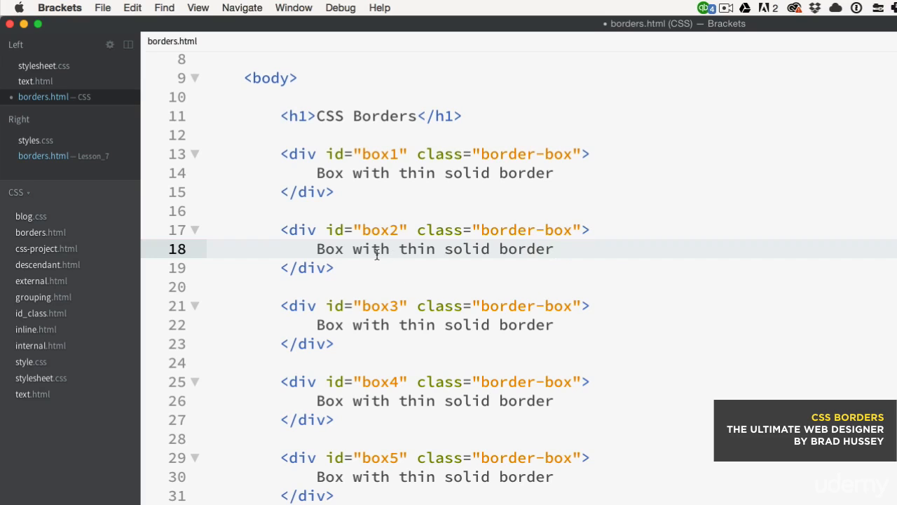
pyautogui.scroll(-3)
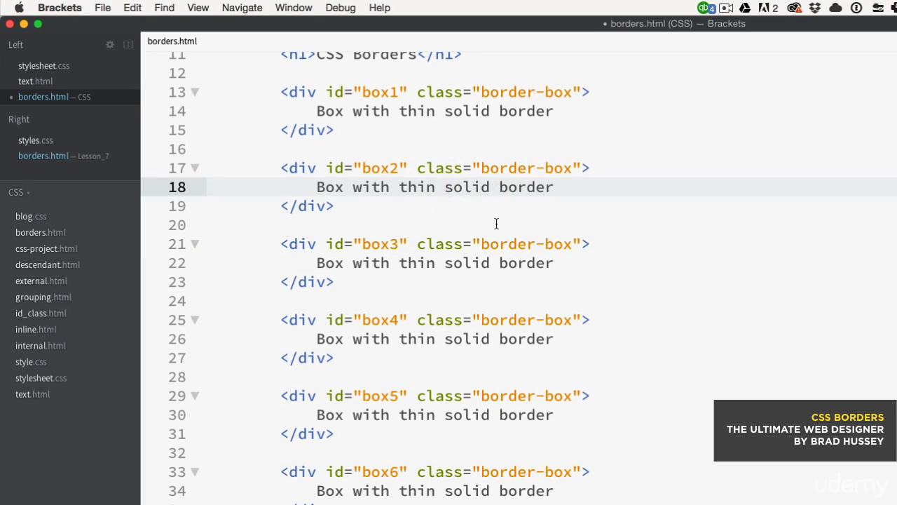
pyautogui.moveTo(432, 173)
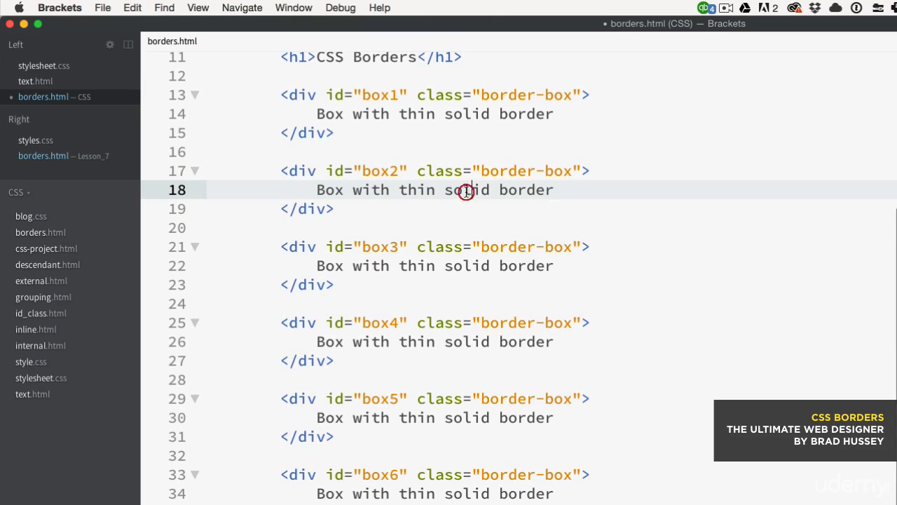
# Step: Relabel box2, box3 and box4 as thin dashed, dotted and double borders
pyautogui.write('dashed')
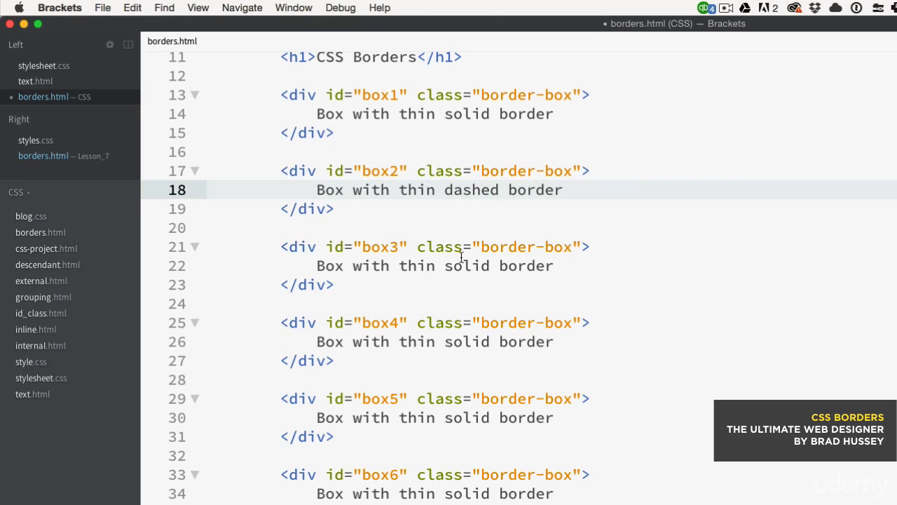
pyautogui.doubleClick(468, 266)
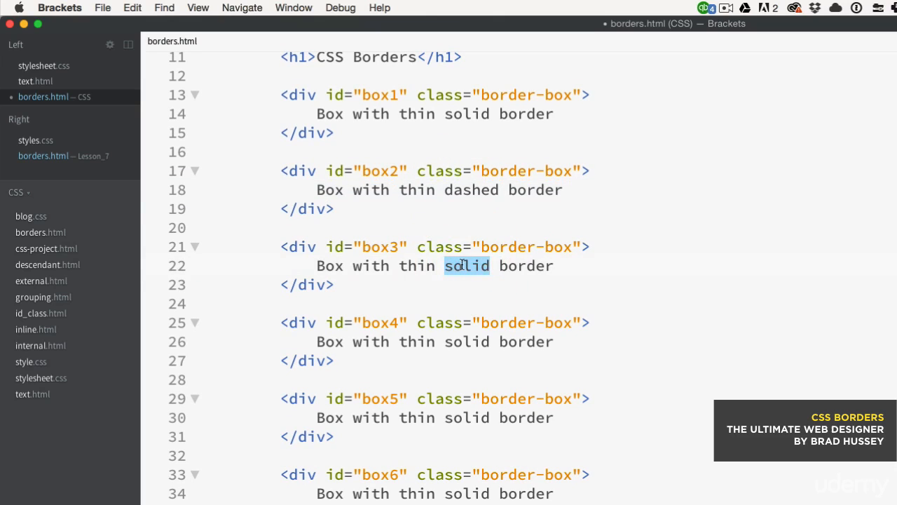
pyautogui.write('dotte')
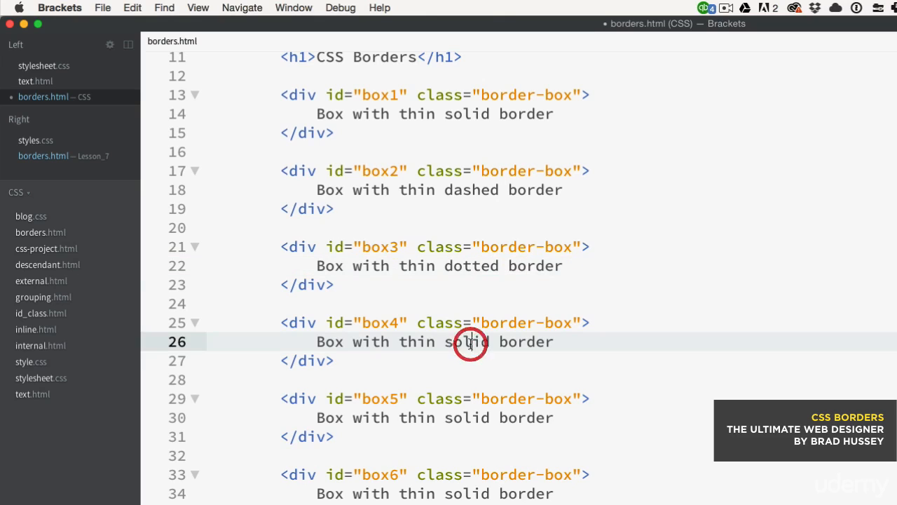
pyautogui.doubleClick(467, 342)
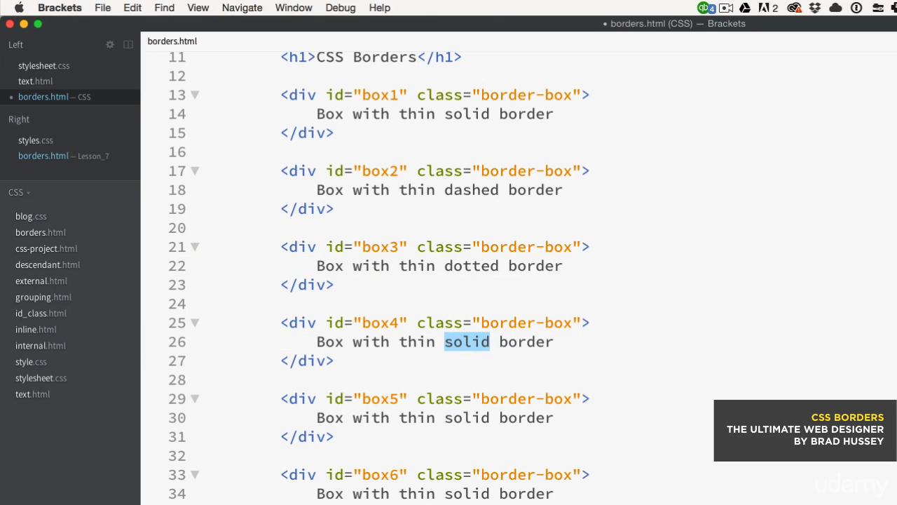
pyautogui.write('double')
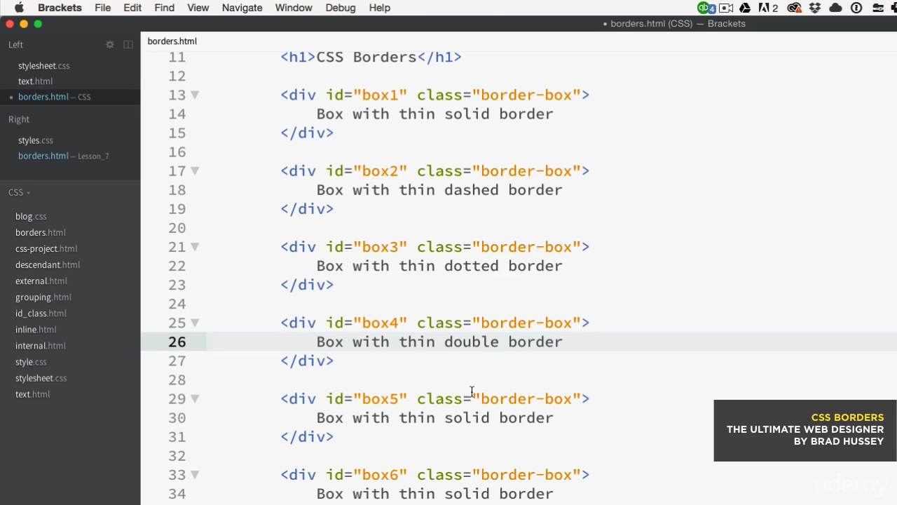
# Step: Relabel box5–box8 as thick solid, dashed, dotted and double borders
pyautogui.click(460, 396)
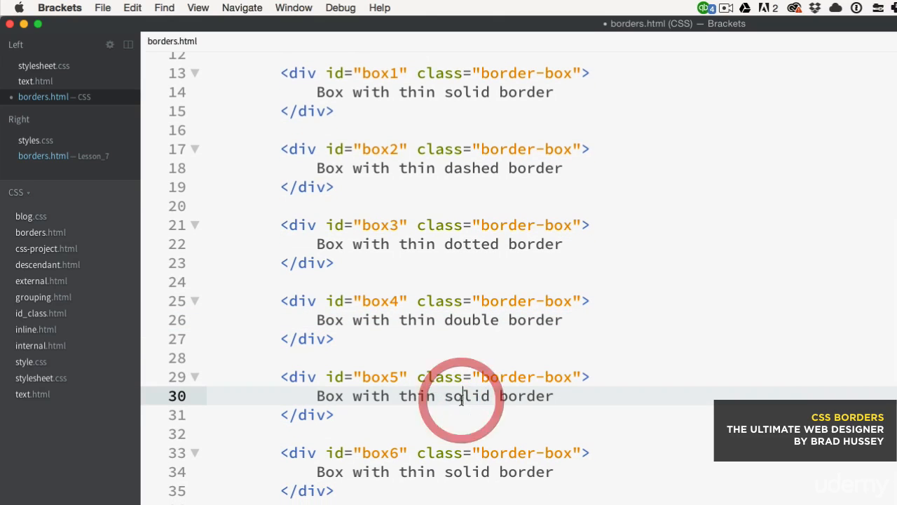
pyautogui.click(443, 395)
pyautogui.write('ck')
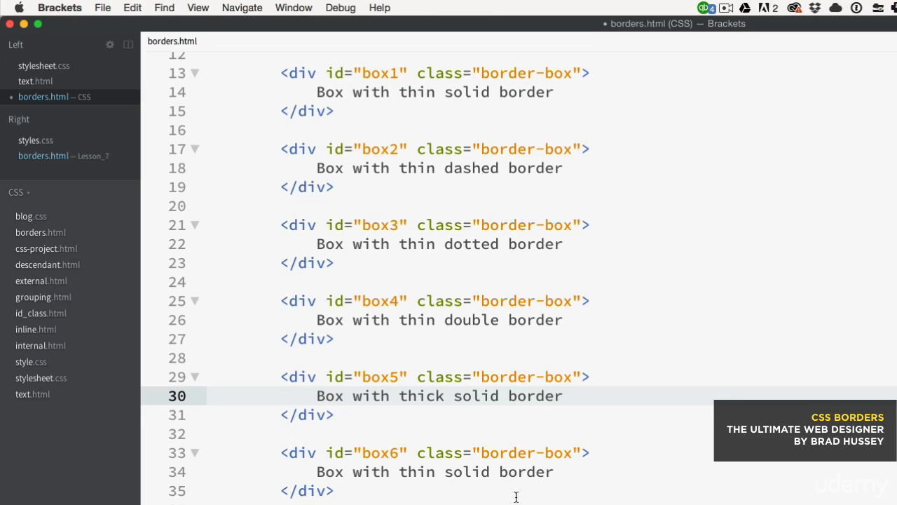
pyautogui.doubleClick(417, 216)
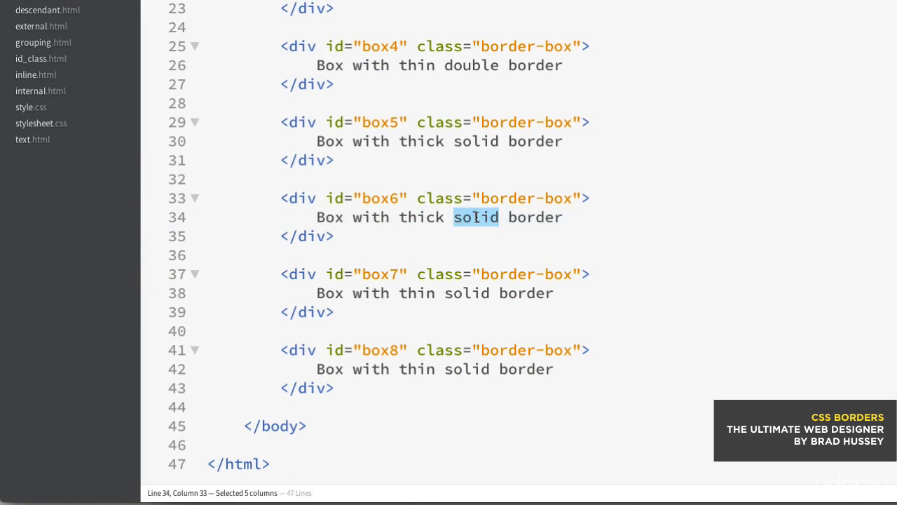
pyautogui.write('dashed')
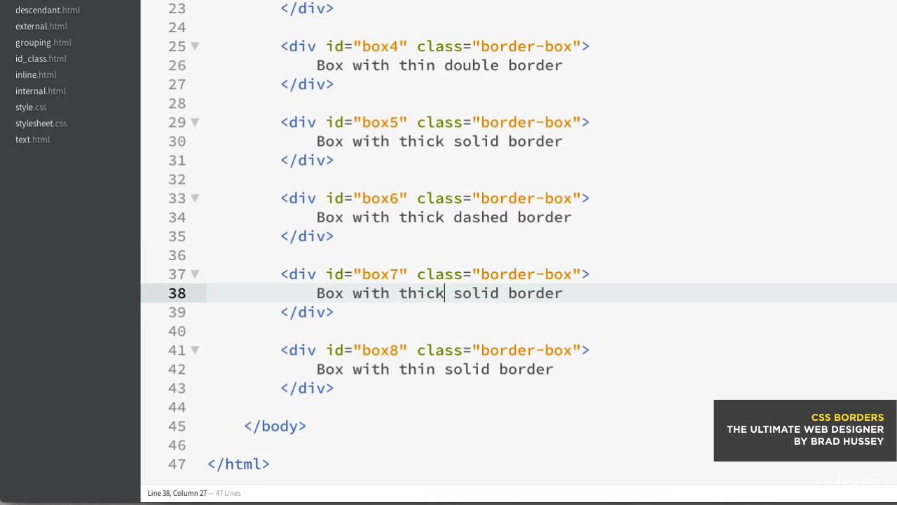
pyautogui.write('dotted')
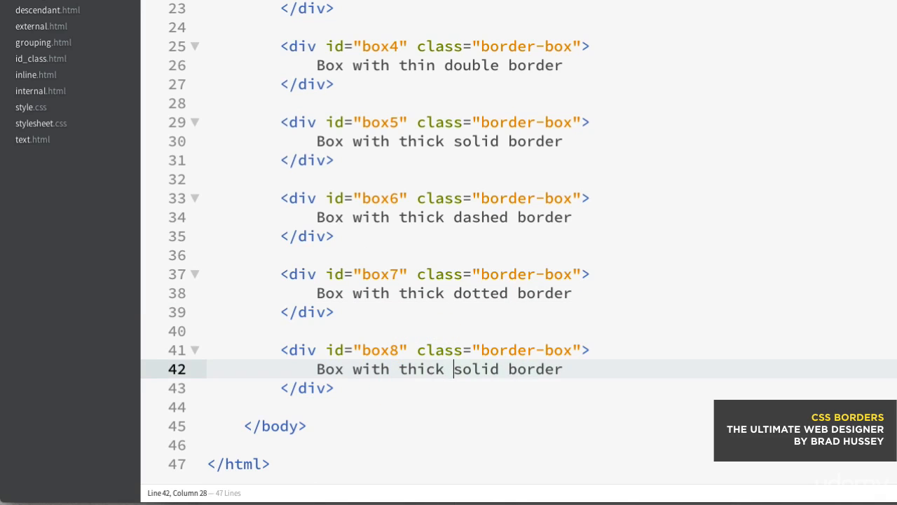
pyautogui.write('double')
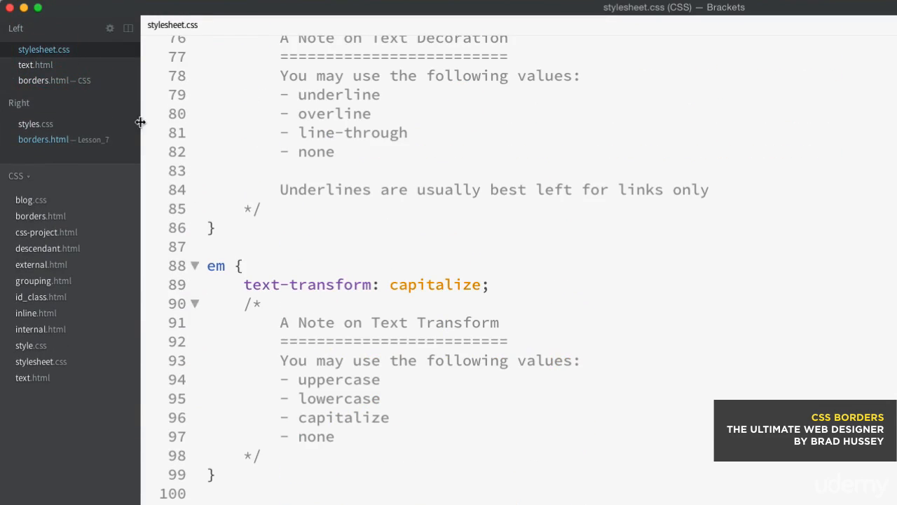
# Step: Switch to stylesheet.css and add a /* CSS Borders Lecture */ comment after the strong rule
pyautogui.click(35, 124)
pyautogui.write('/*  ')
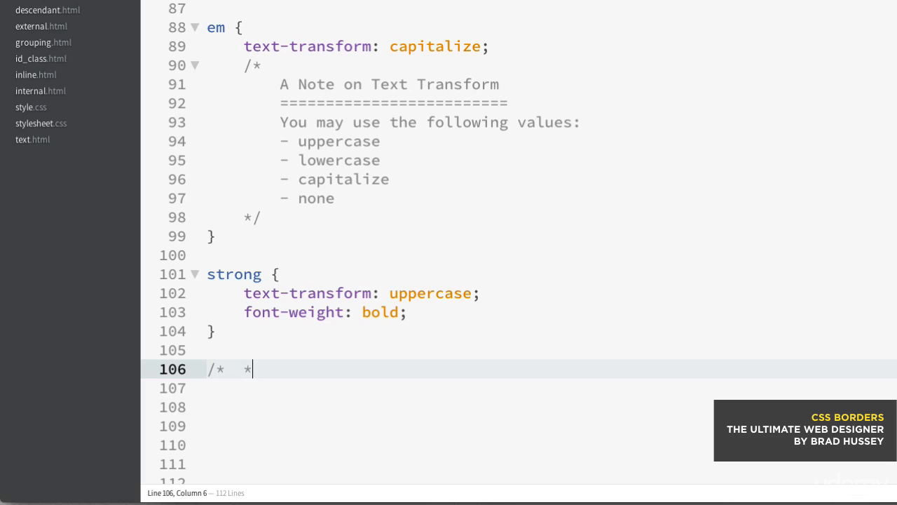
pyautogui.write('*/')
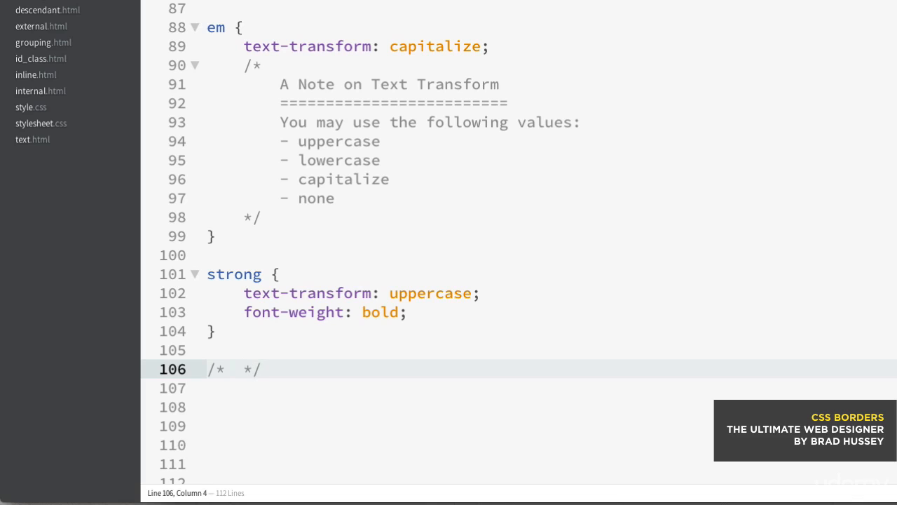
pyautogui.write('CSS')
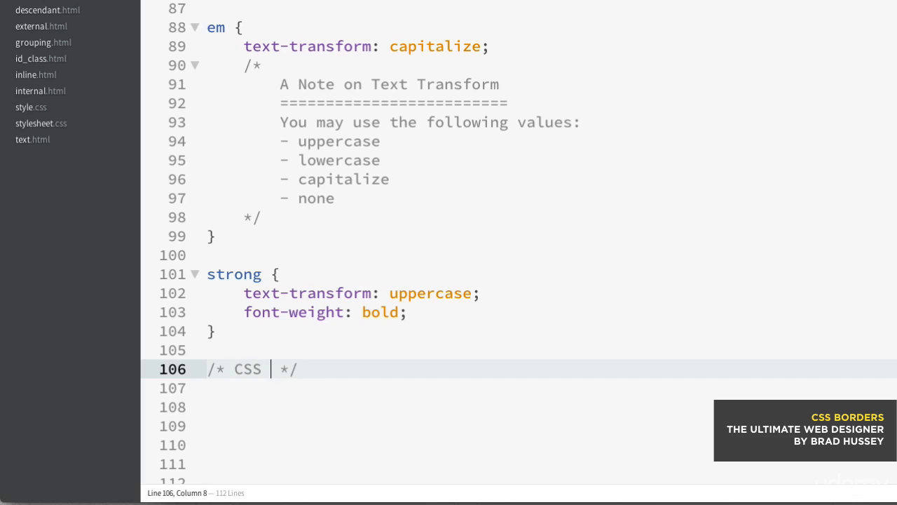
pyautogui.write('Borders Lecture')
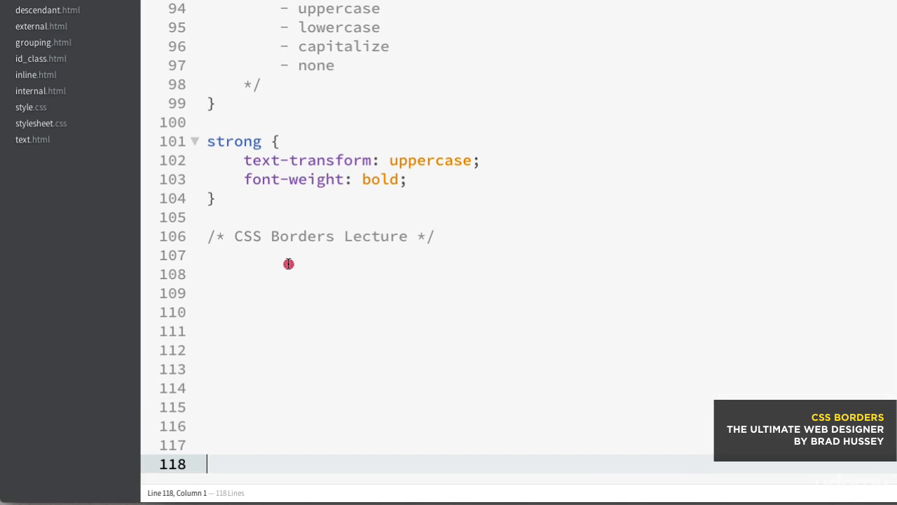
pyautogui.click(289, 273)
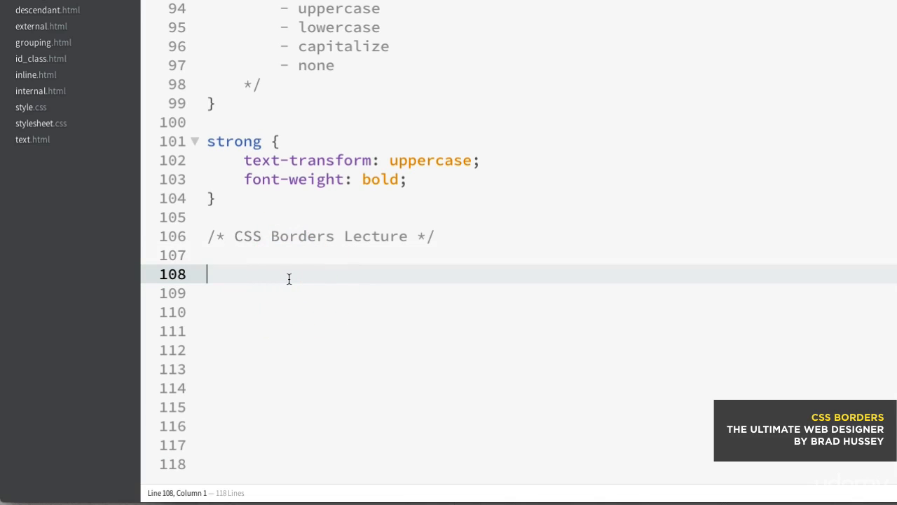
# Step: Write .border-box { background: #fc3; margin: 0 0 20px; padding: 40px; width: 320px; text-align: center; }
pyautogui.write('.border-box {')
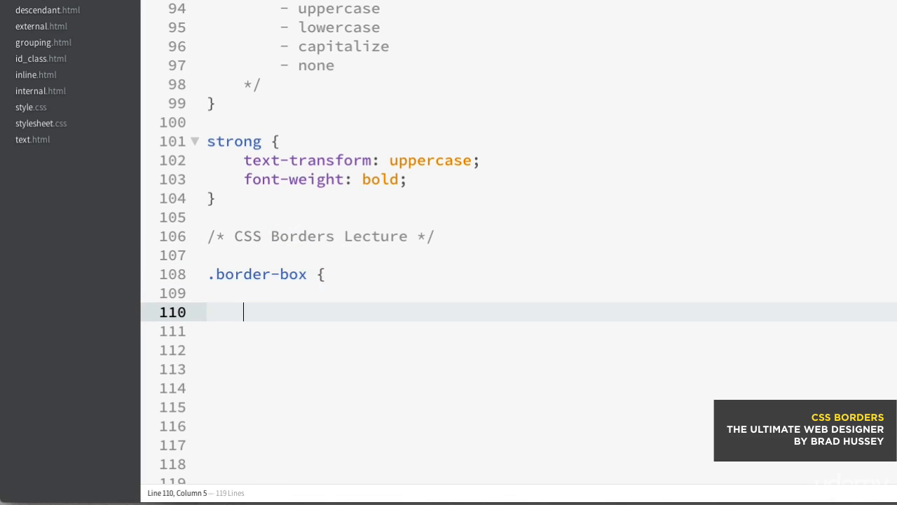
pyautogui.write('}')
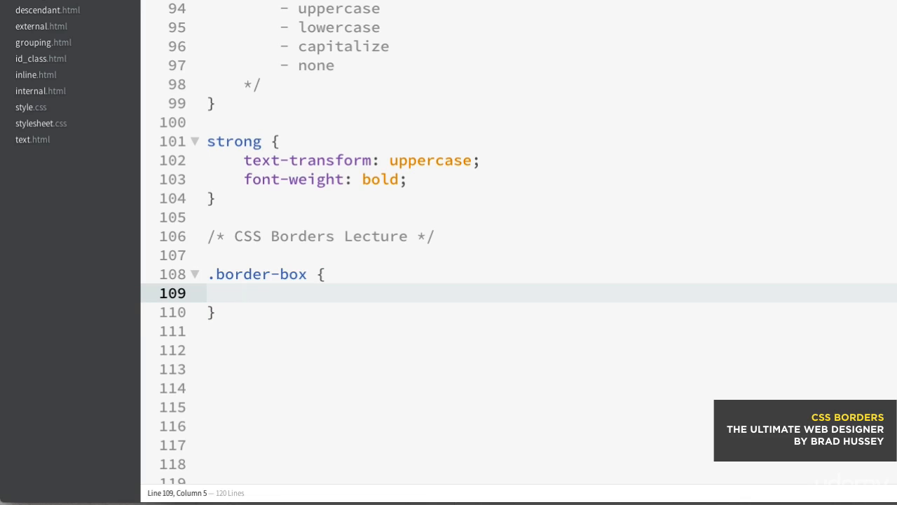
pyautogui.write('background:')
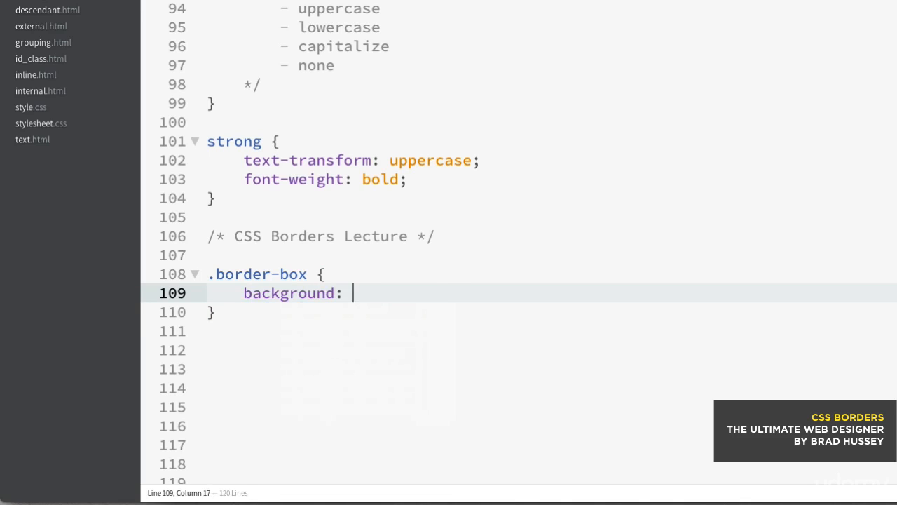
pyautogui.write('#fc3;')
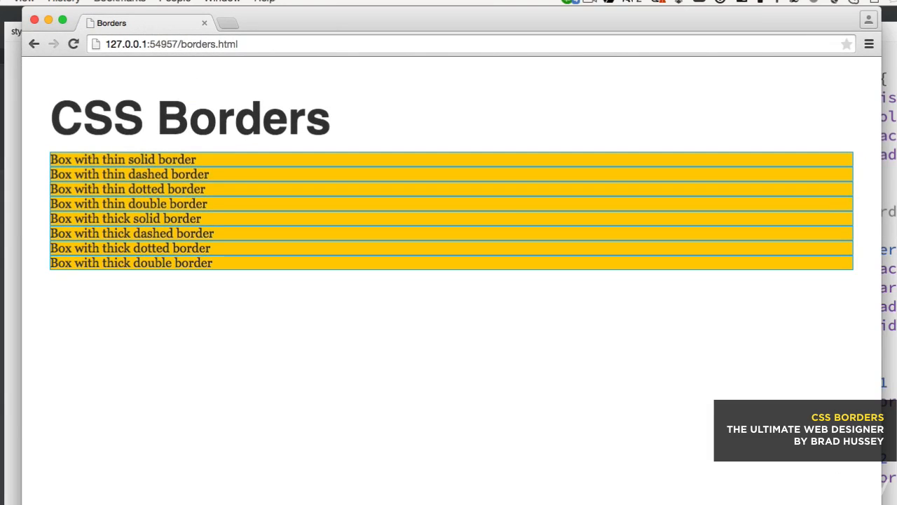
pyautogui.moveTo(264, 190)
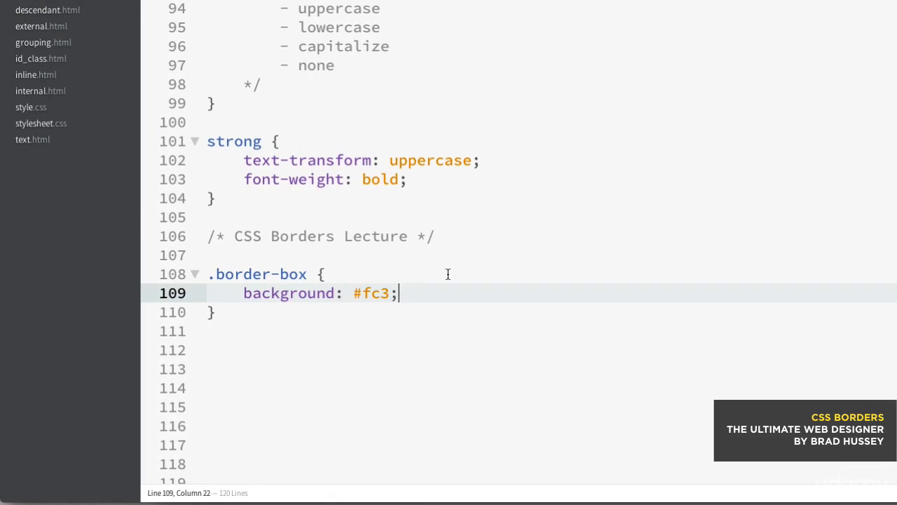
pyautogui.write('margin: 0 0')
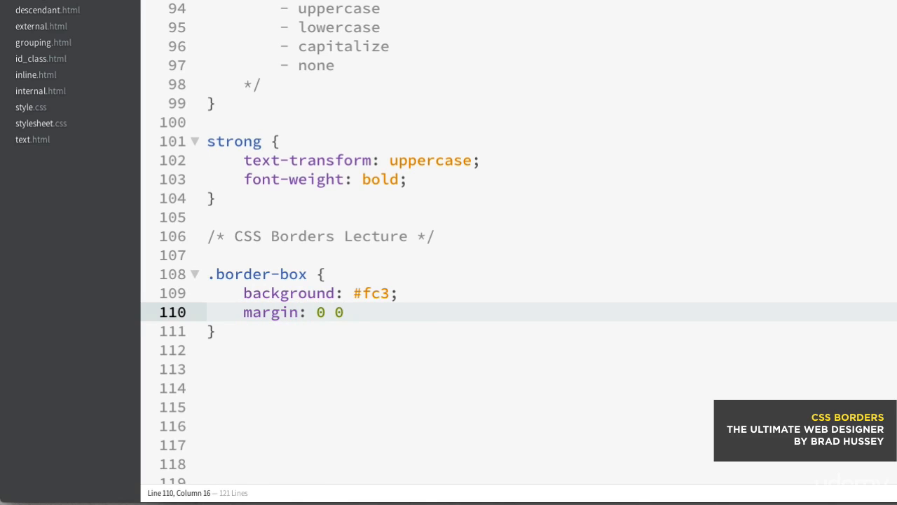
pyautogui.write('20px;')
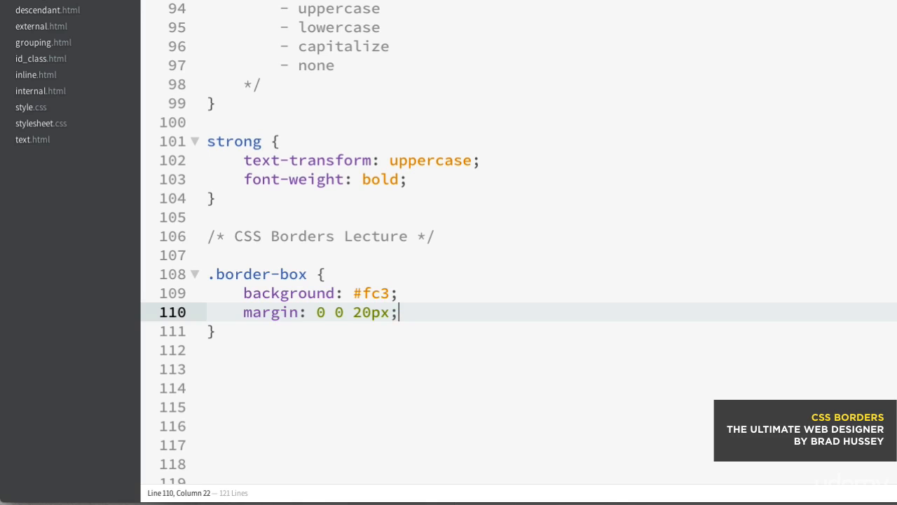
pyautogui.write('padding: 40px;')
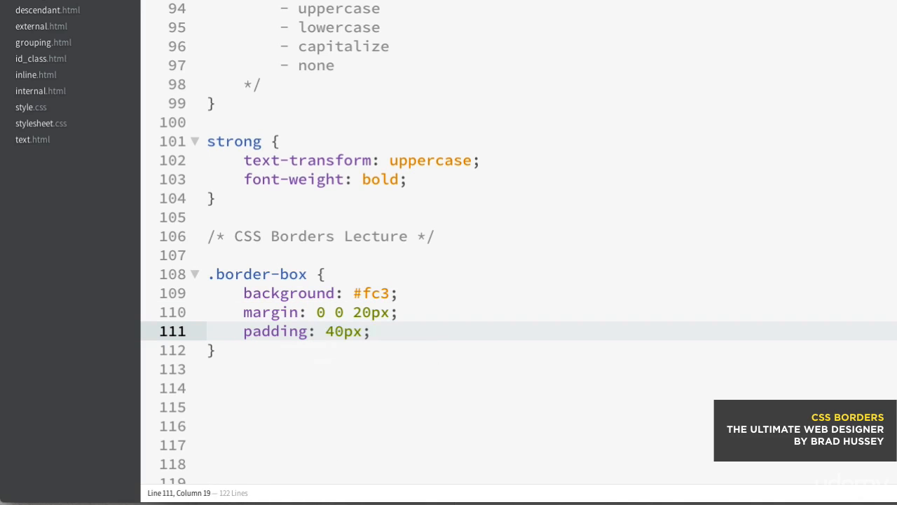
pyautogui.write('width:')
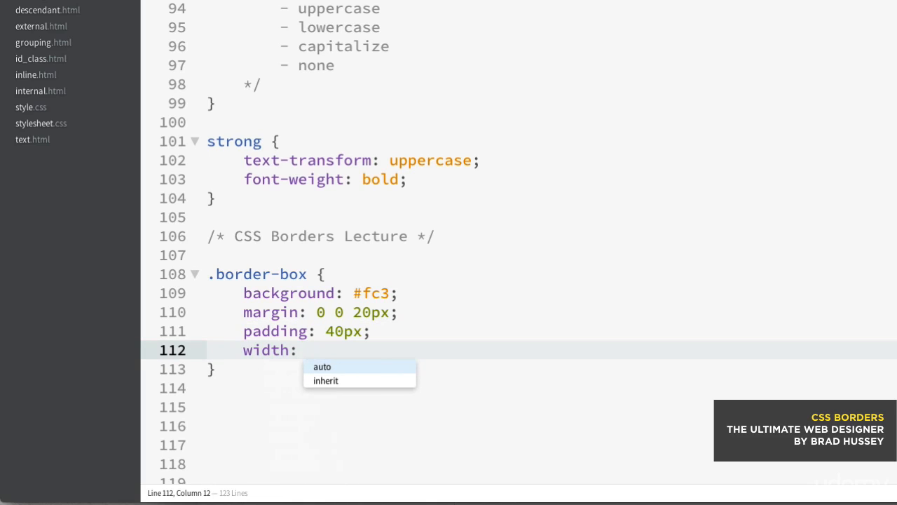
pyautogui.write('320px;')
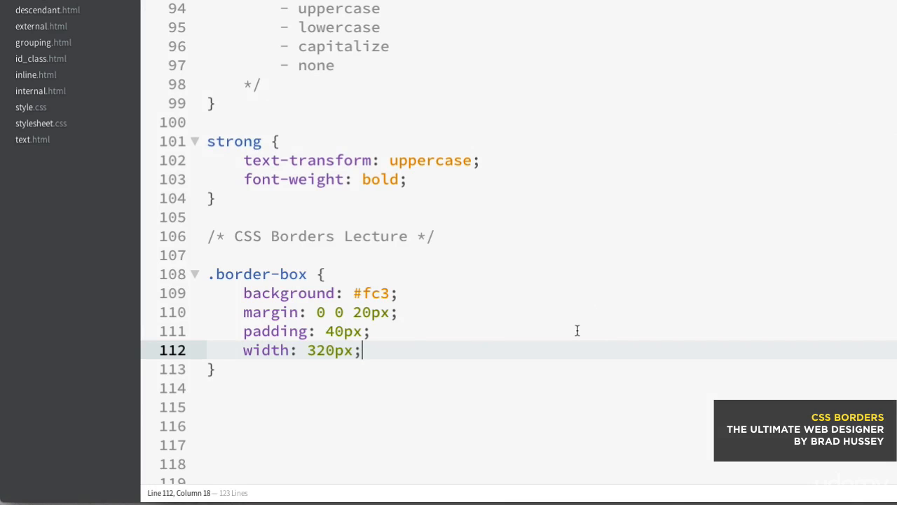
pyautogui.write('text-align: center;')
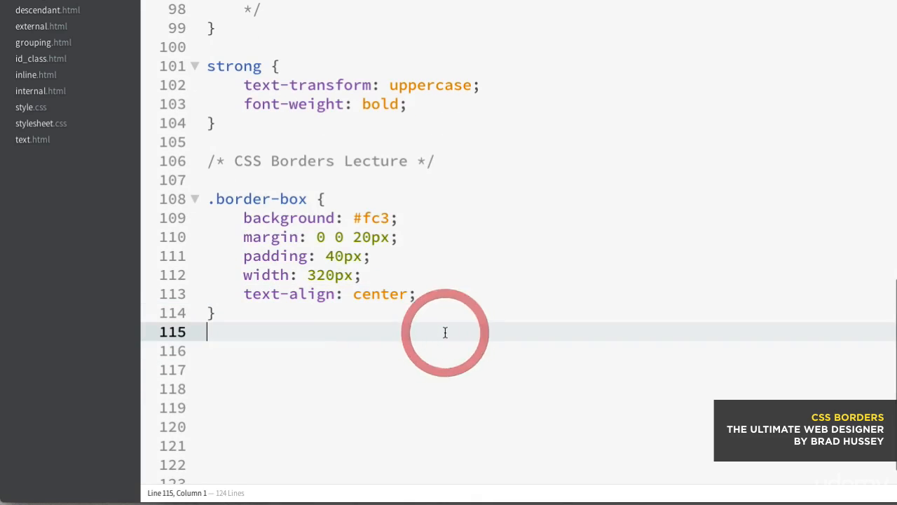
pyautogui.press('Enter')
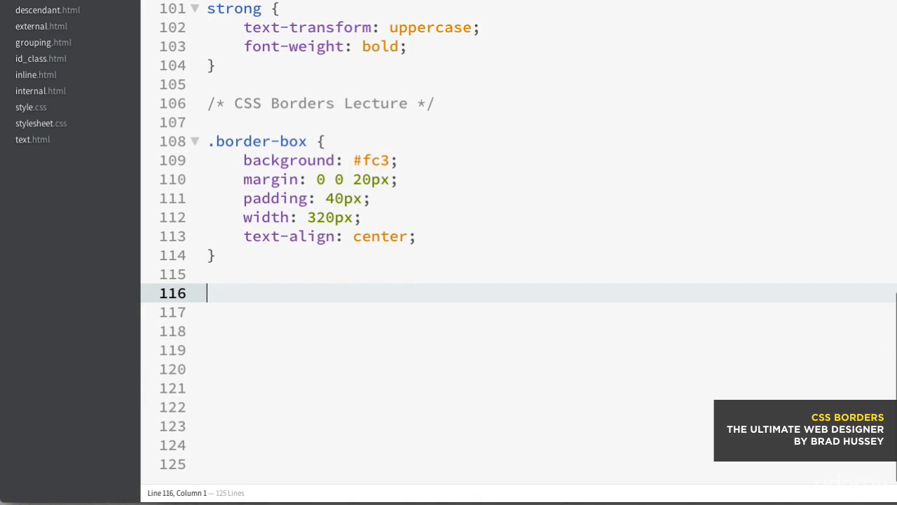
# Step: Add a one-line #box1 rule with border: solid 1px black;
pyautogui.write('#box1 {')
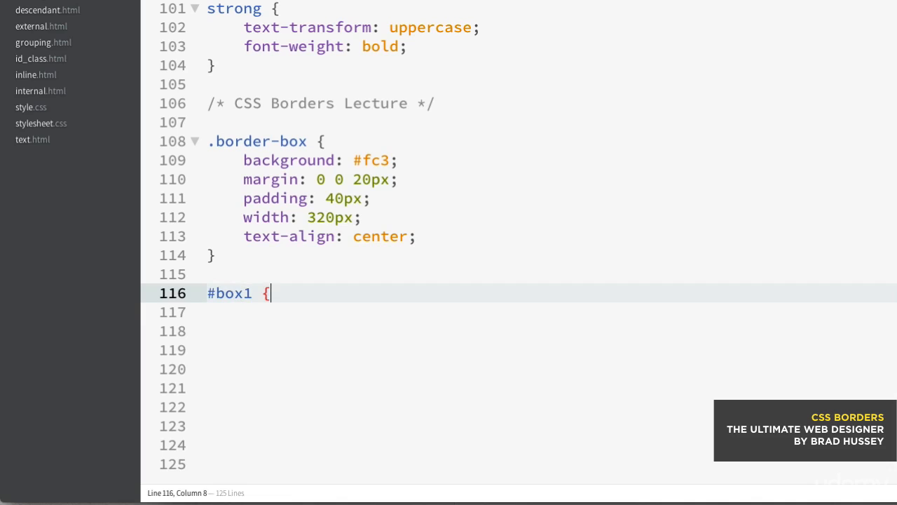
pyautogui.press('Enter')
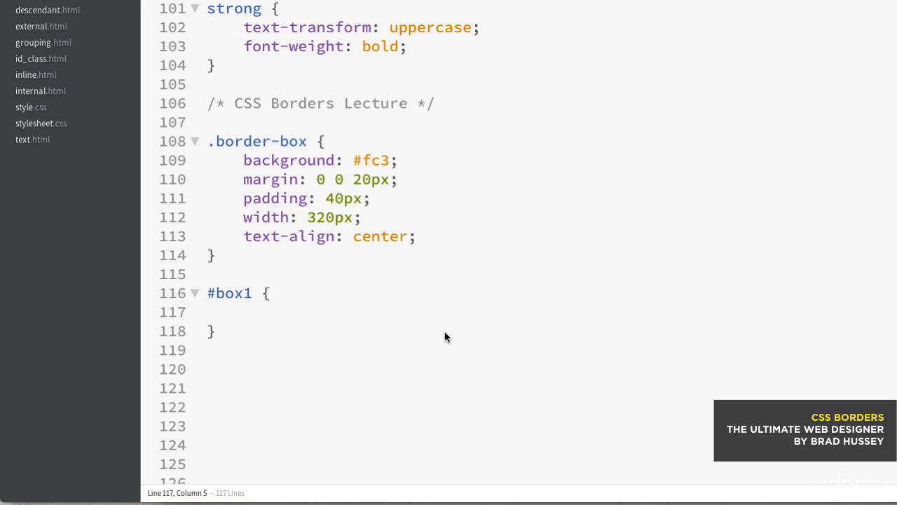
pyautogui.click(216, 331)
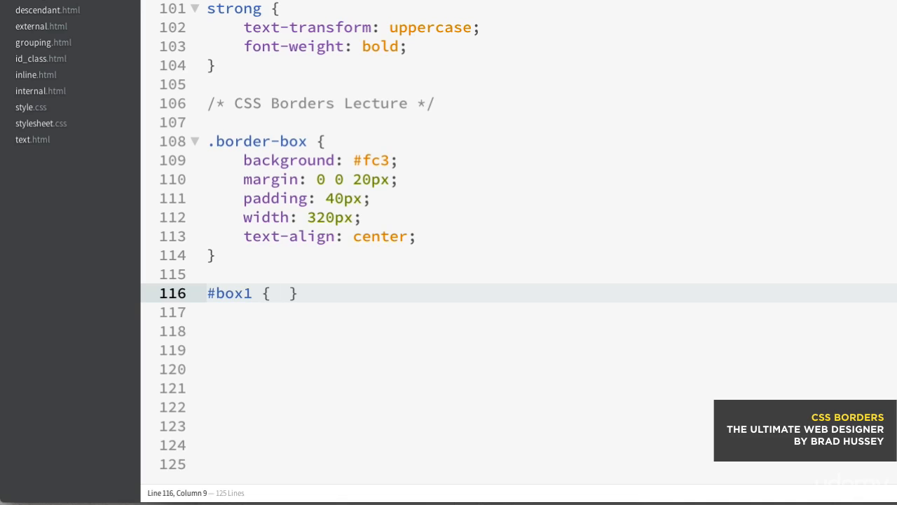
pyautogui.write('bo')
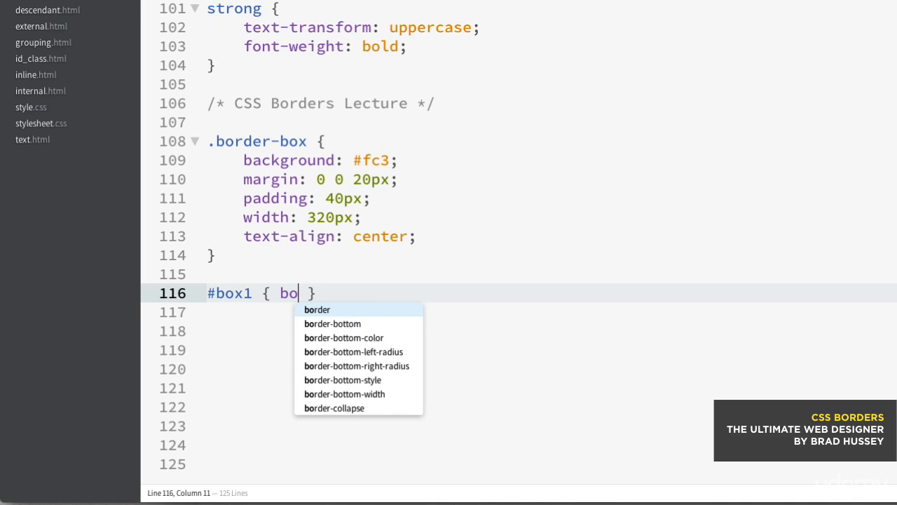
pyautogui.write('rder')
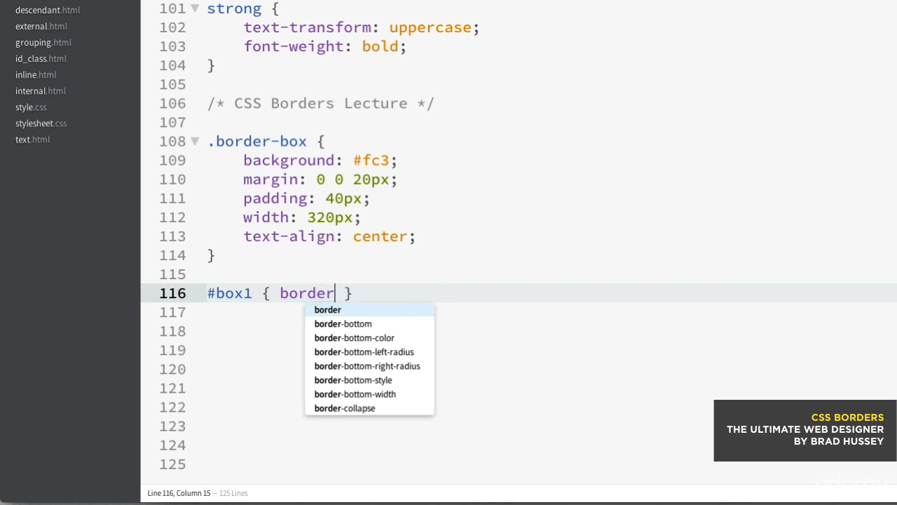
pyautogui.write(': solid 1px bl')
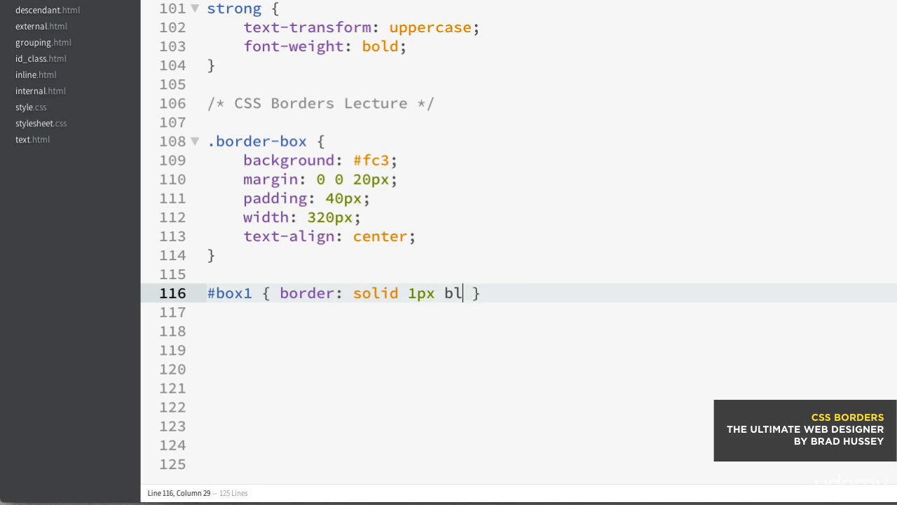
pyautogui.write('ack;')
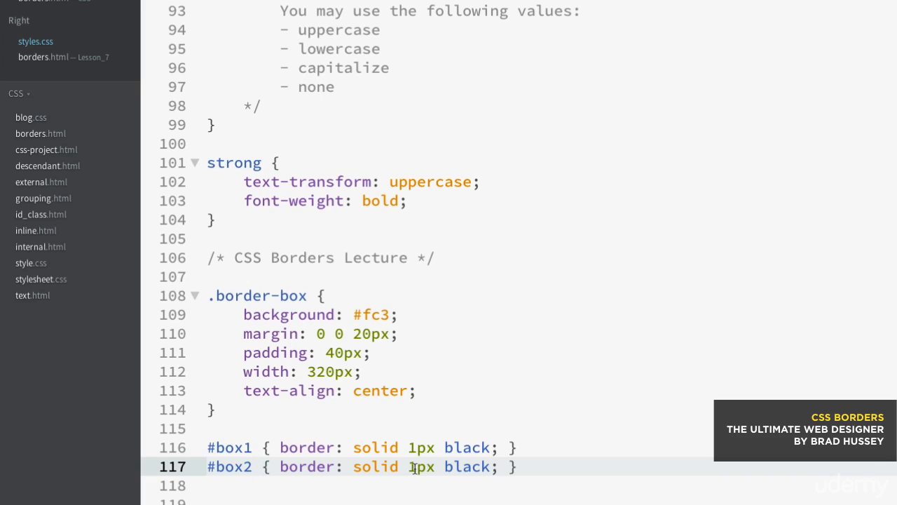
# Step: Make #box2 dashed and add #box3 dotted and #box4 double 1px black border rules
pyautogui.doubleClick(375, 466)
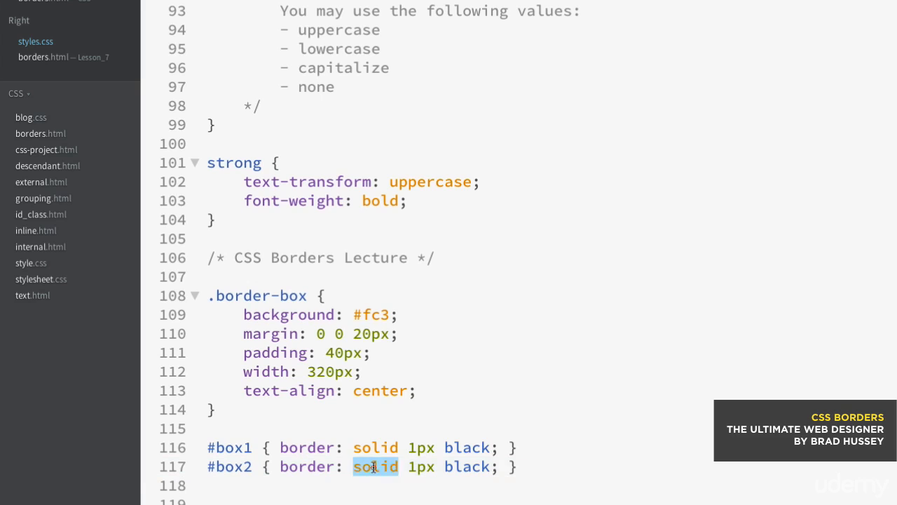
pyautogui.write('dashed')
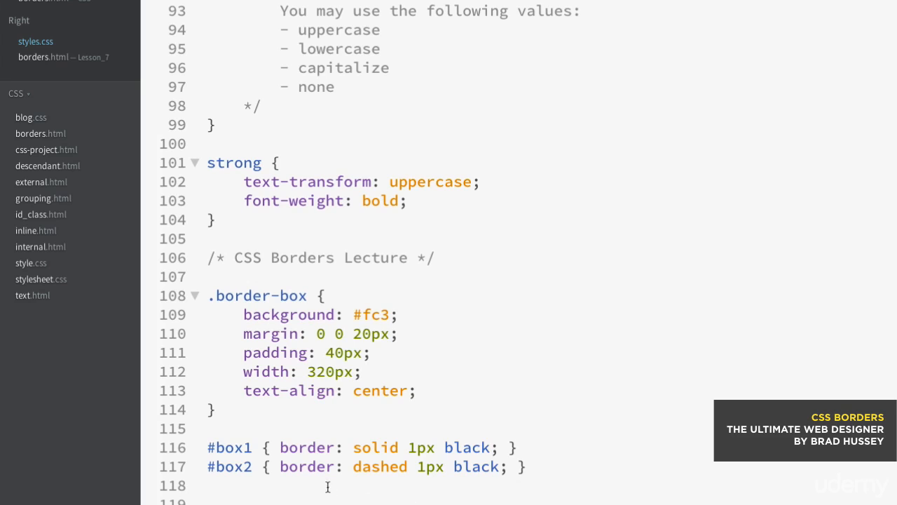
pyautogui.write('#box { border: solid 1px black; }')
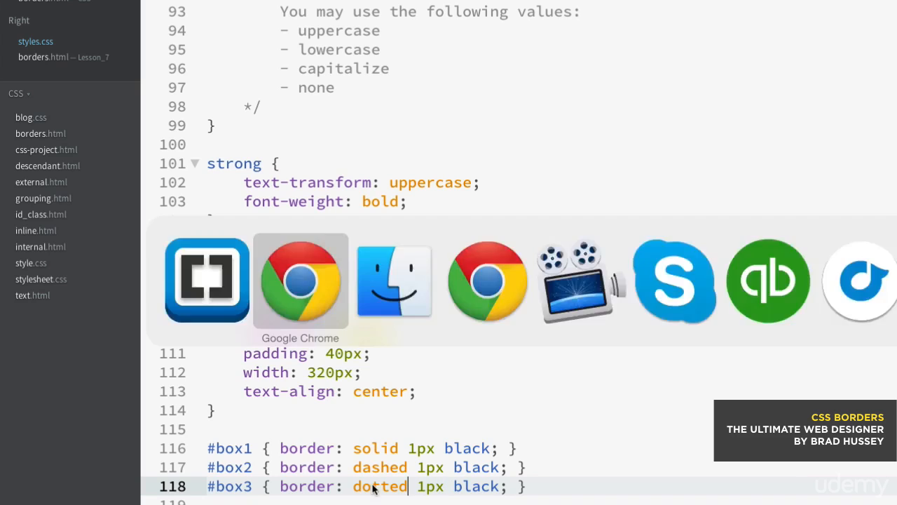
pyautogui.click(300, 281)
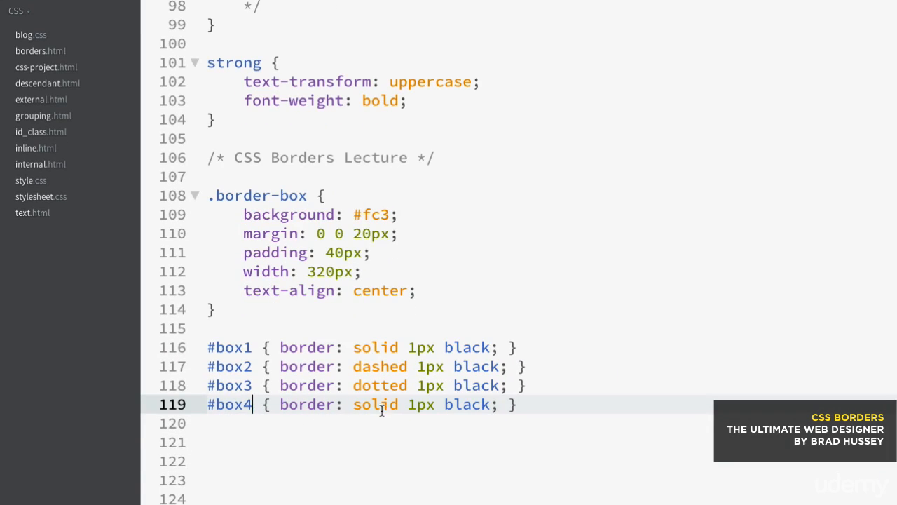
pyautogui.write('double')
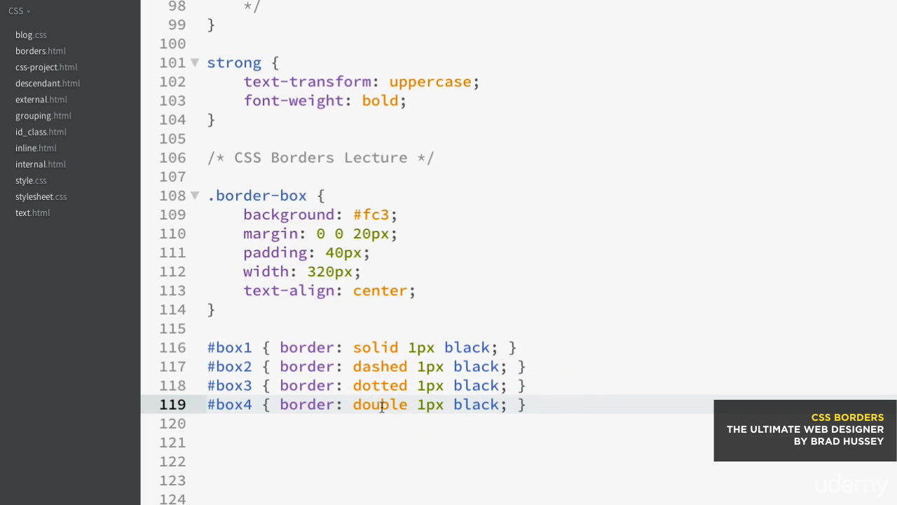
pyautogui.click(385, 404)
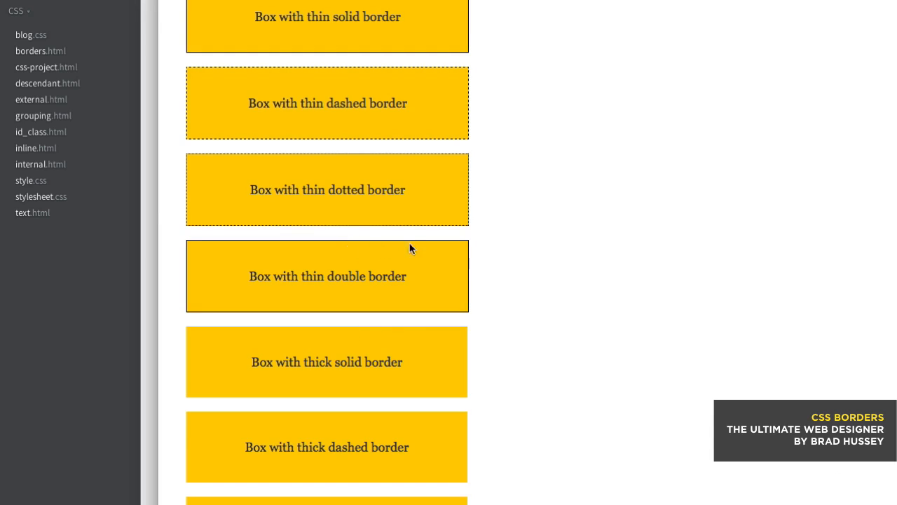
pyautogui.moveTo(459, 247)
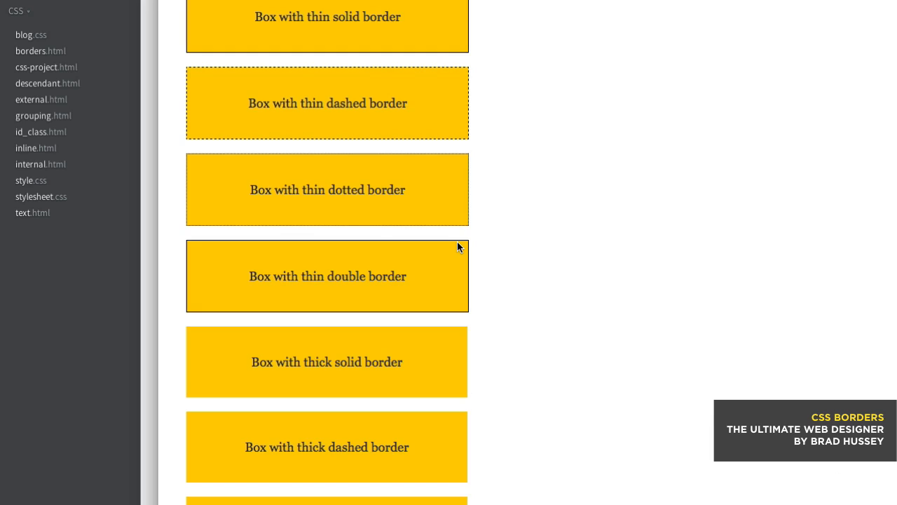
pyautogui.moveTo(411, 280)
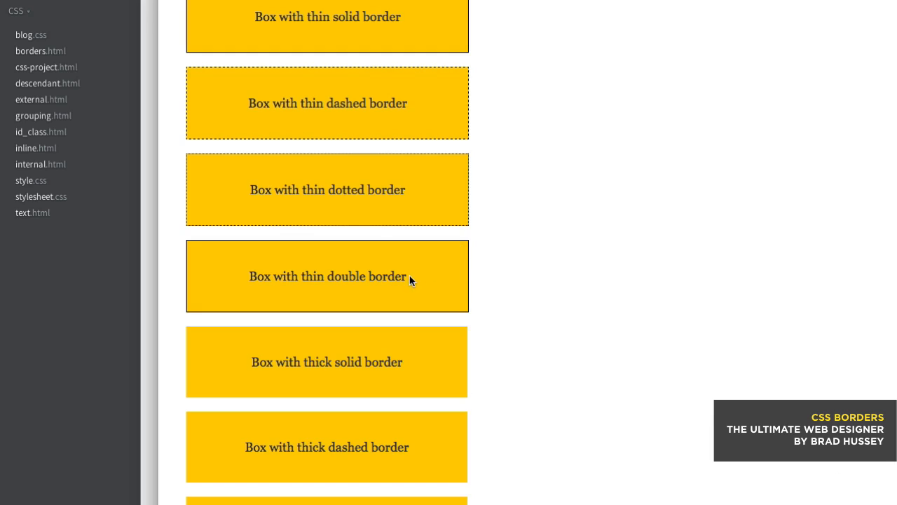
pyautogui.moveTo(434, 263)
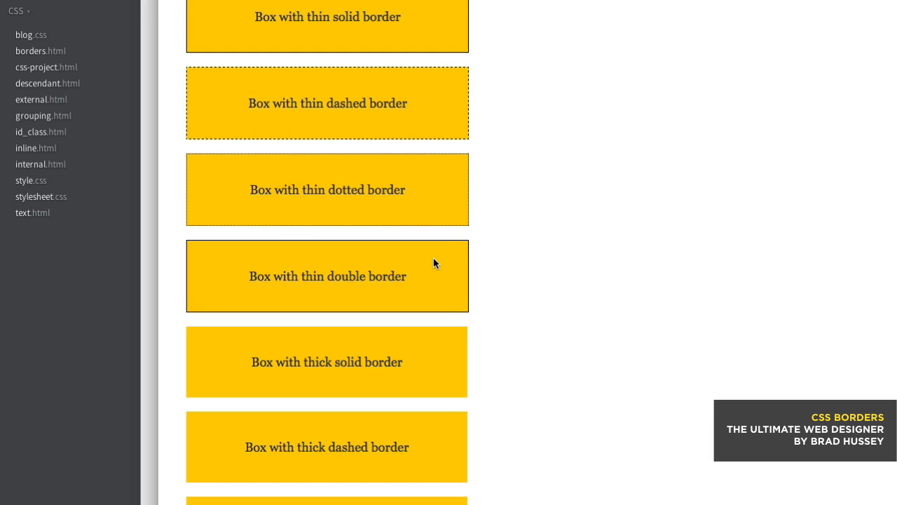
pyautogui.moveTo(382, 244)
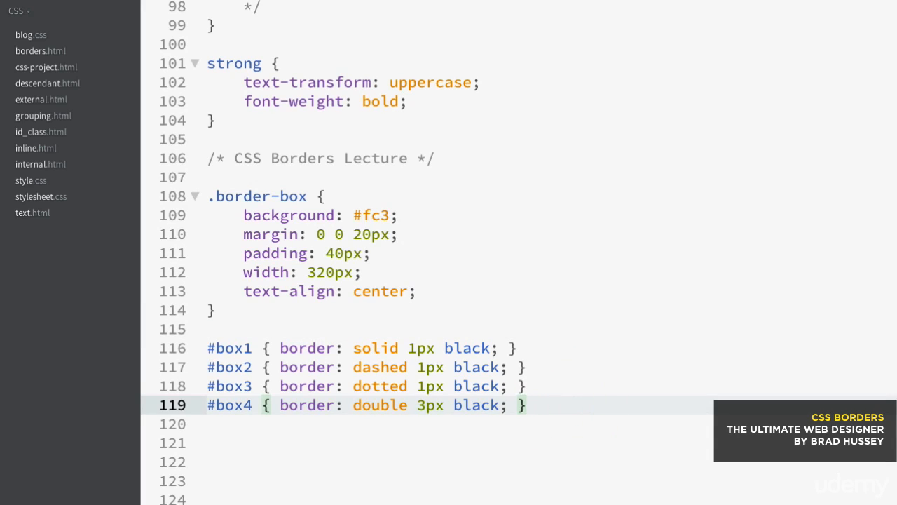
# Step: Add a #box5 rule with a solid 4px black border
pyautogui.write('#box { border: solid 1px black; }')
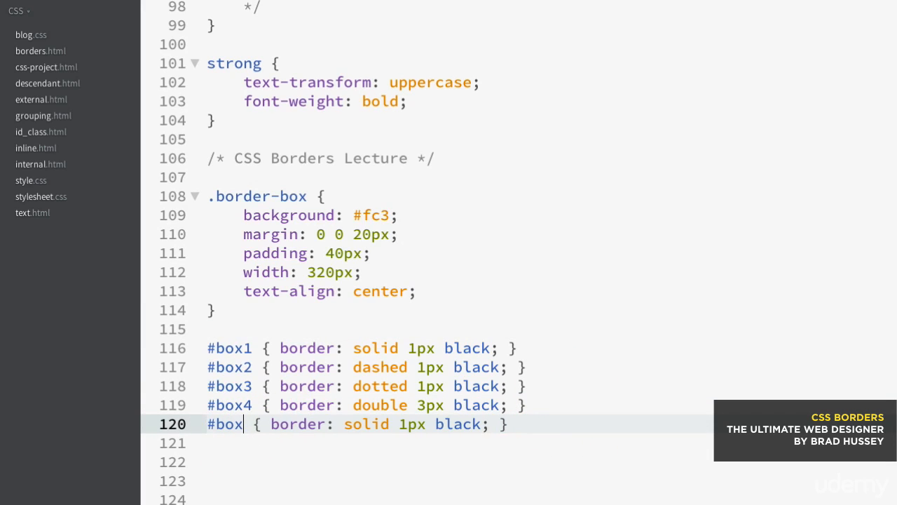
pyautogui.write('5')
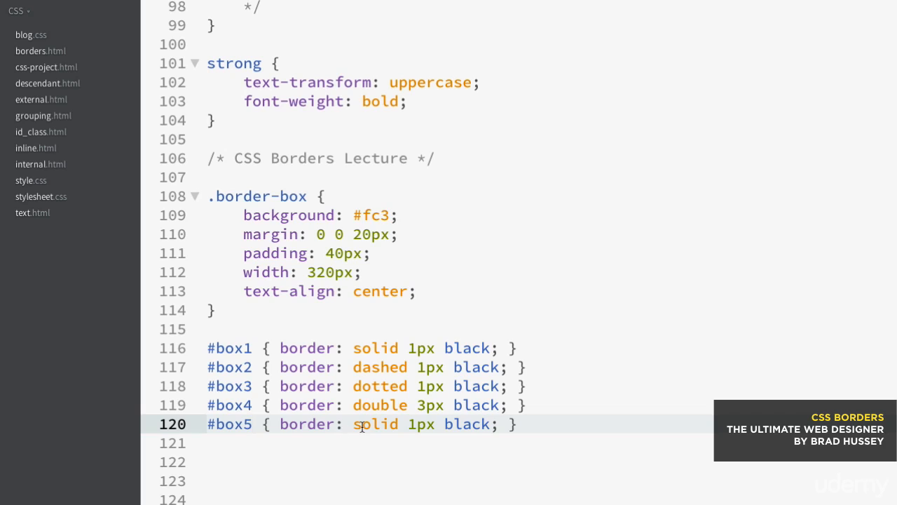
pyautogui.click(417, 424)
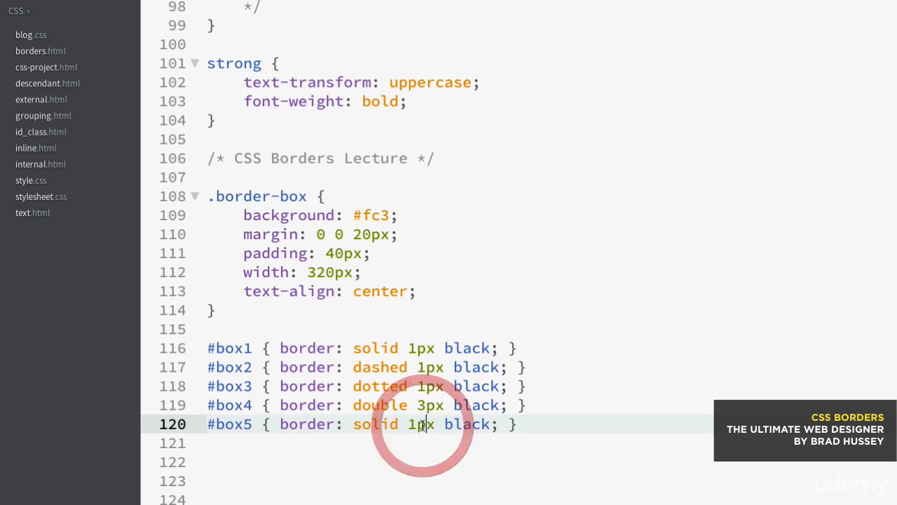
pyautogui.write('4px')
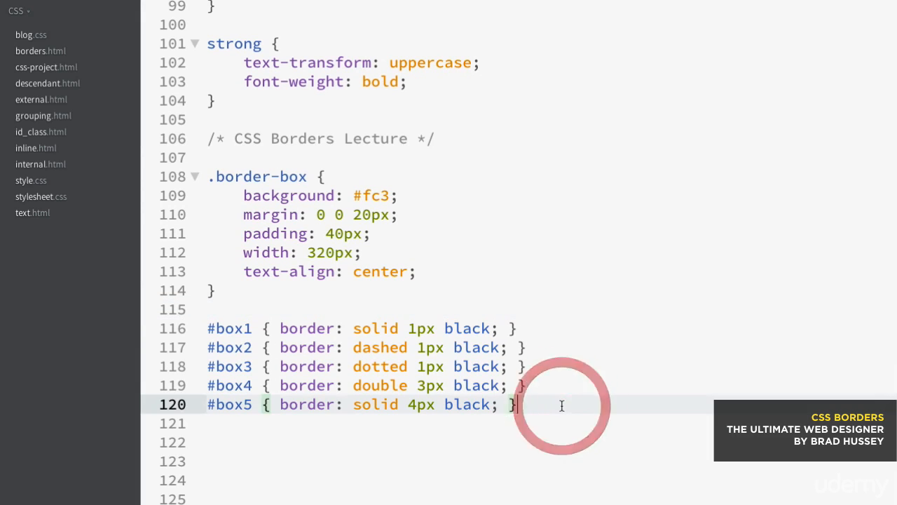
# Step: Add #box6 with a dashed and #box7 with a dotted 4px black border
pyautogui.write('#box1 { border: solid 1px black; }')
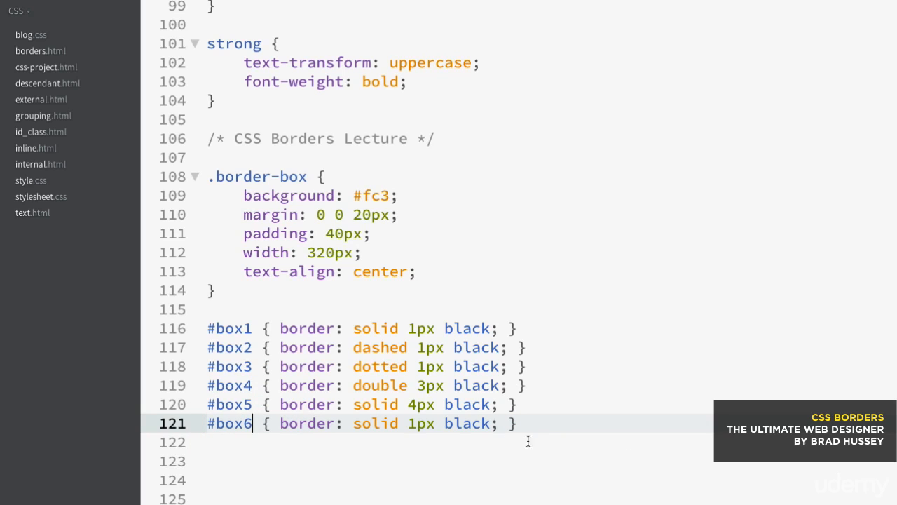
pyautogui.write('dashed')
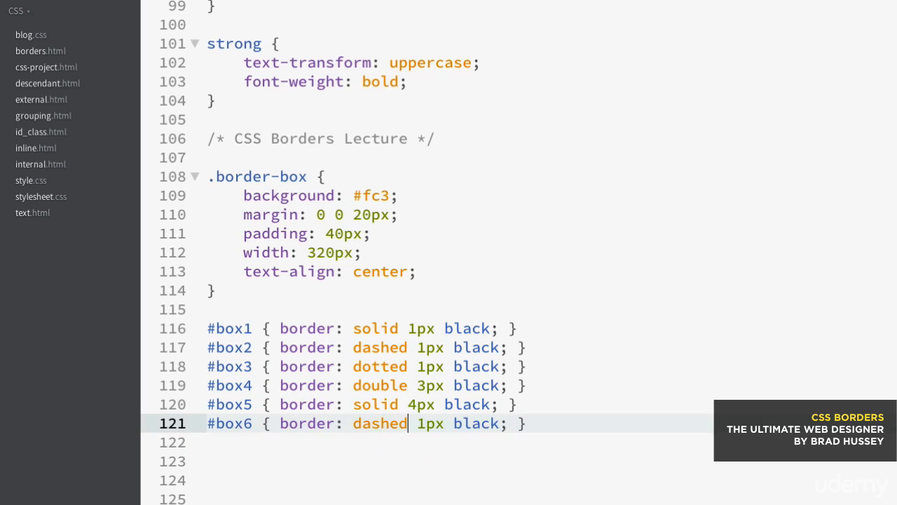
pyautogui.press('Backspace')
pyautogui.write('4')
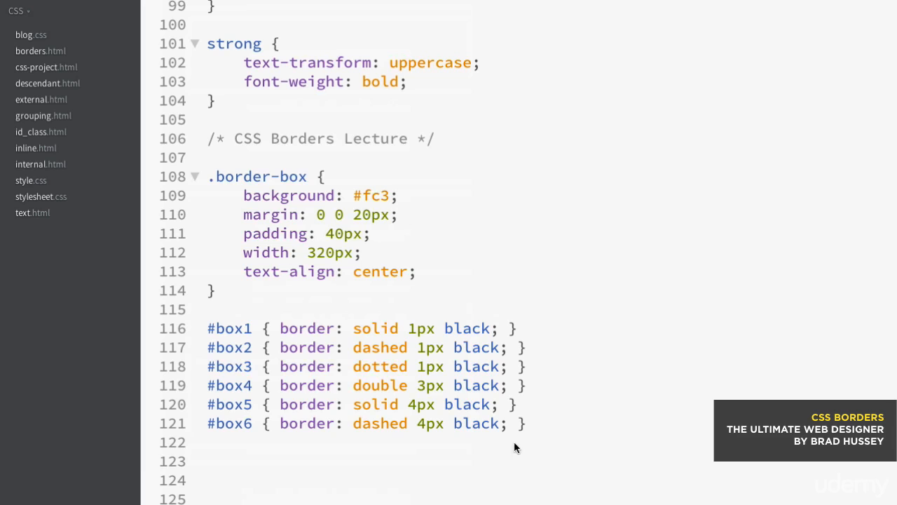
pyautogui.write('#box1 { border: solid 1px black; }')
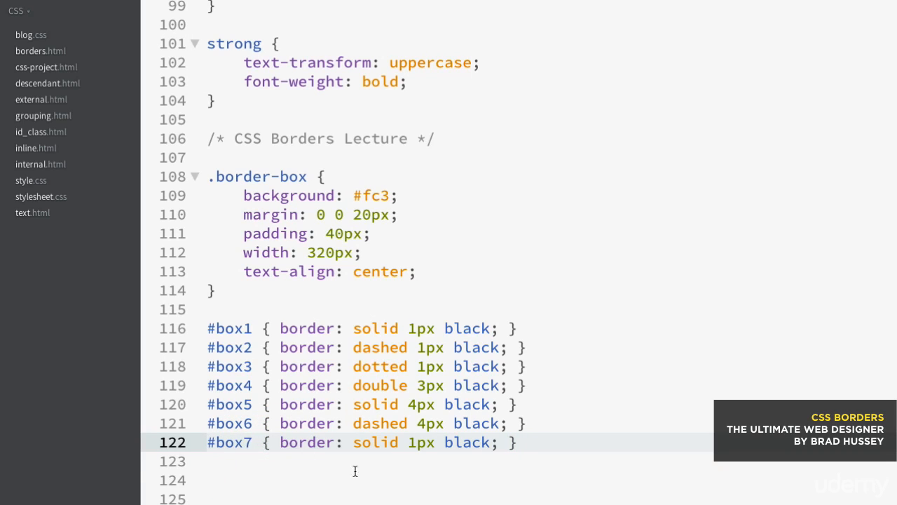
pyautogui.write('doted')
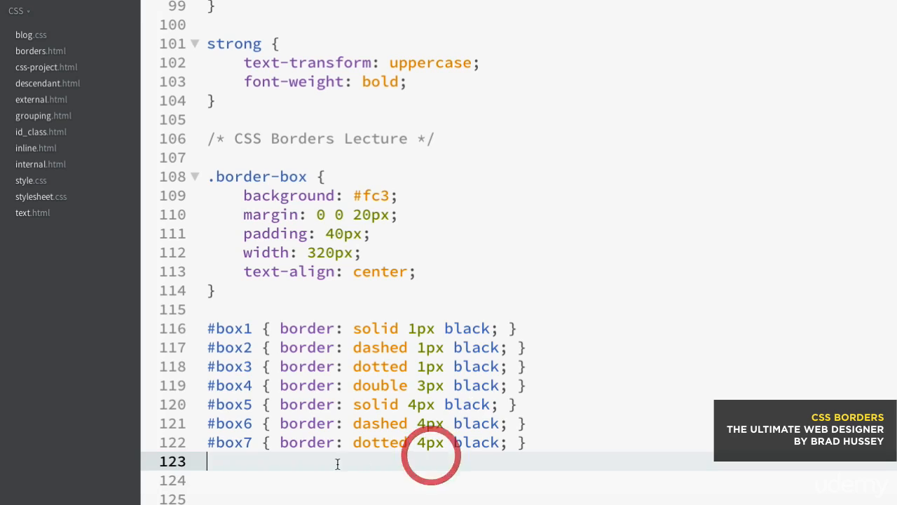
# Step: Add #box8 with a double border and clear its old 1px width for retyping
pyautogui.write('#box { border: solid 1px black; }')
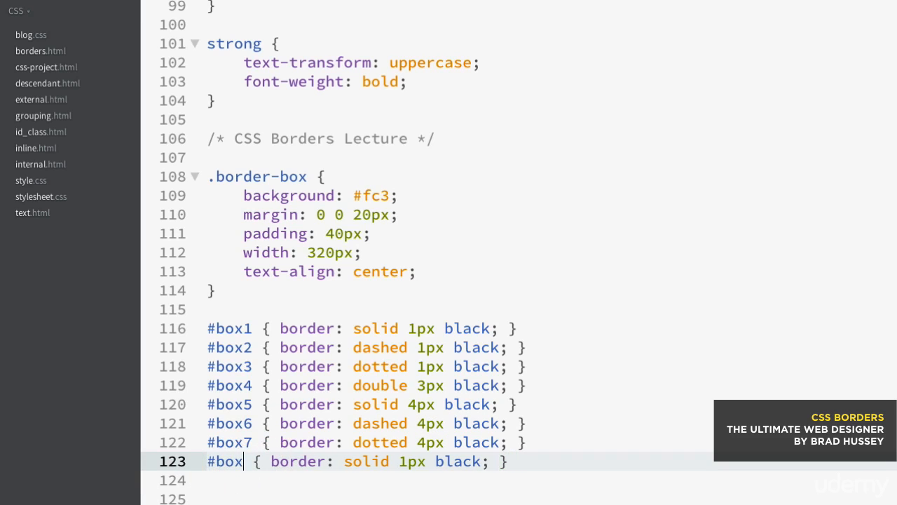
pyautogui.write('8')
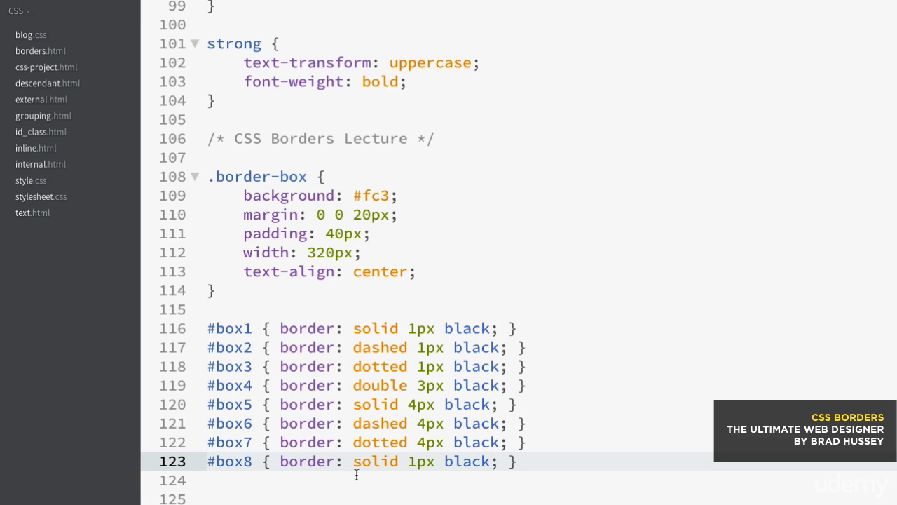
pyautogui.doubleClick(376, 461)
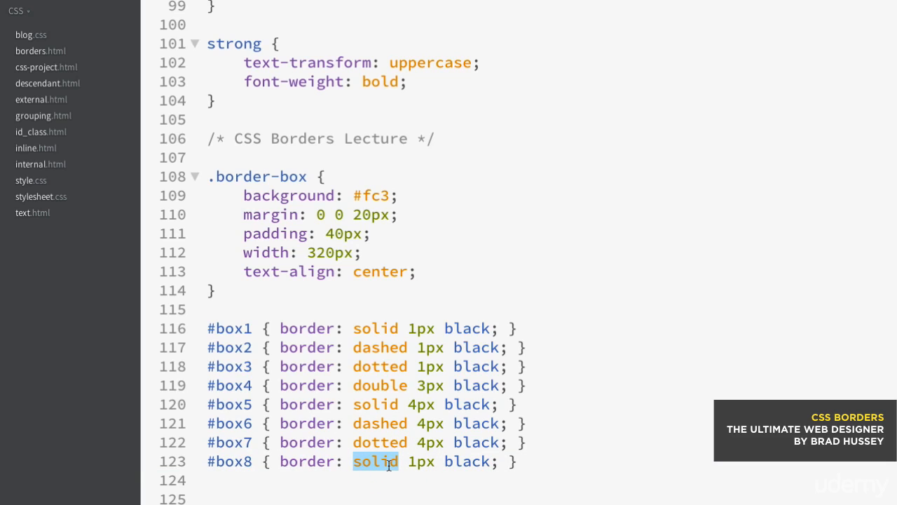
pyautogui.write('double')
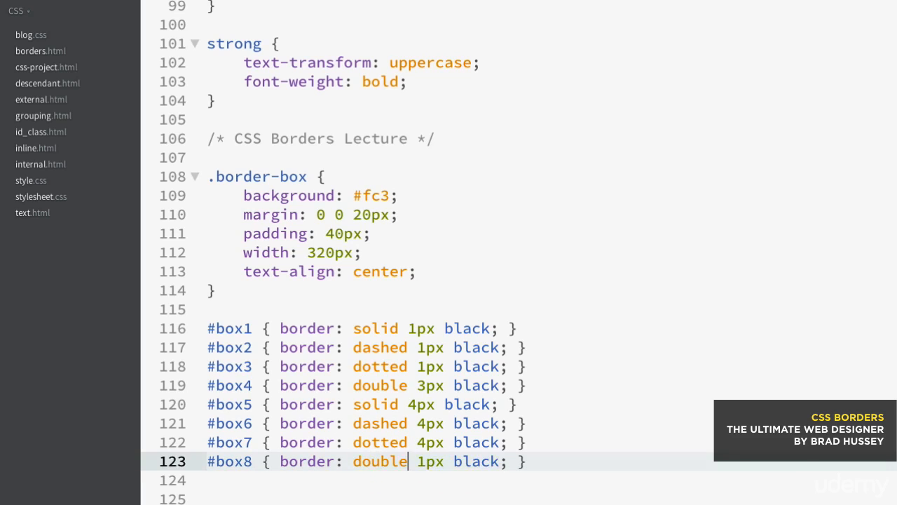
pyautogui.press('Backspace')
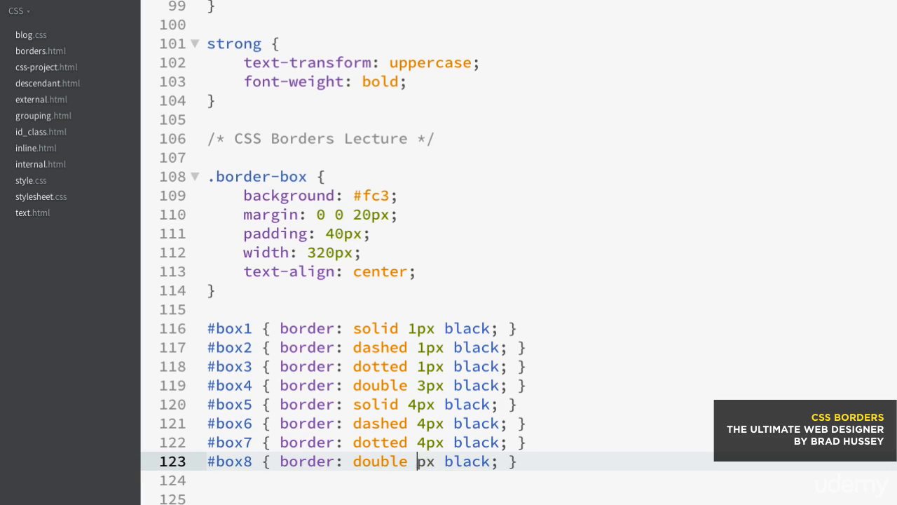